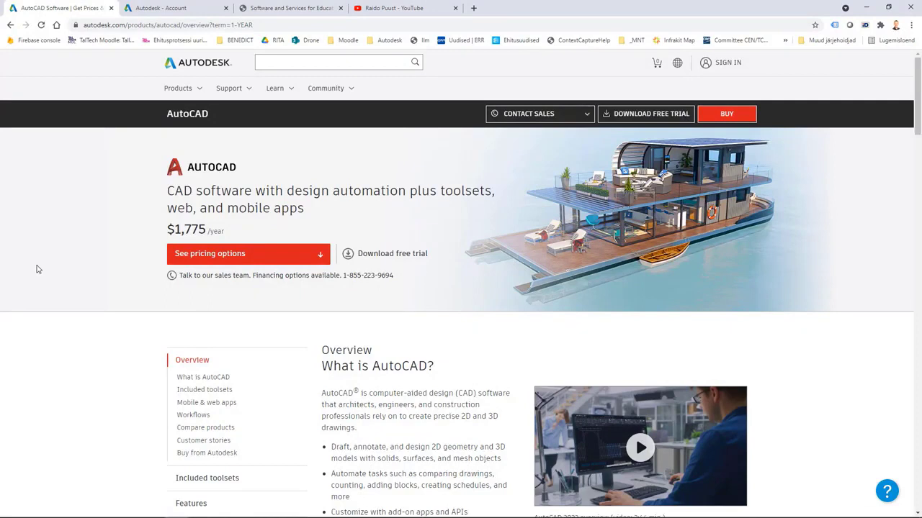
mouse_move(85, 279)
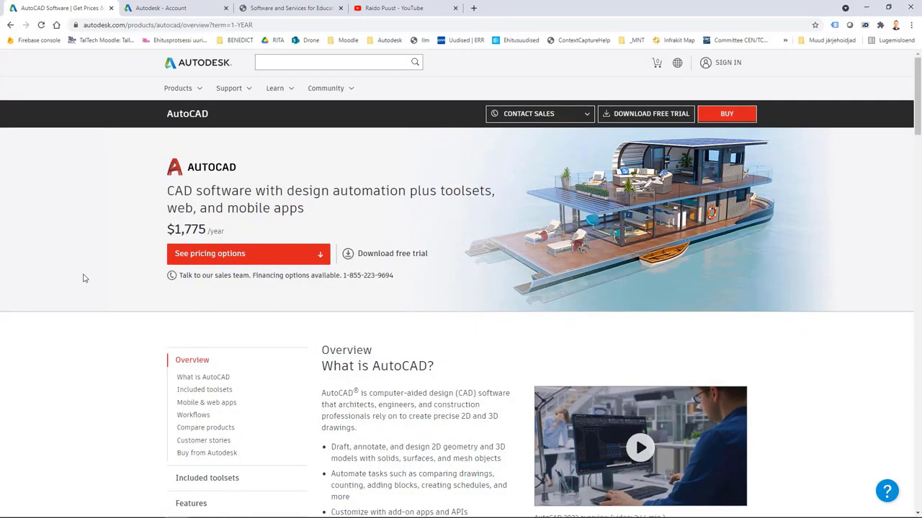
mouse_move(251, 139)
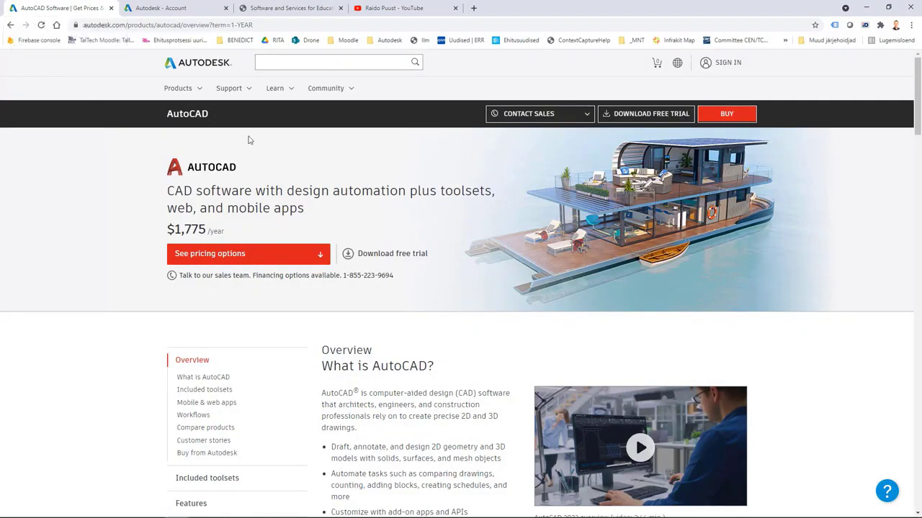
mouse_move(651, 118)
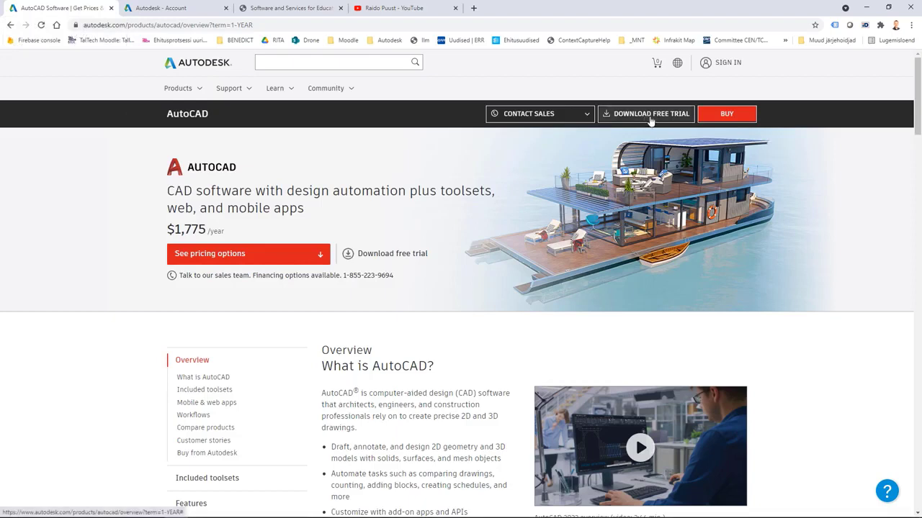
mouse_move(651, 121)
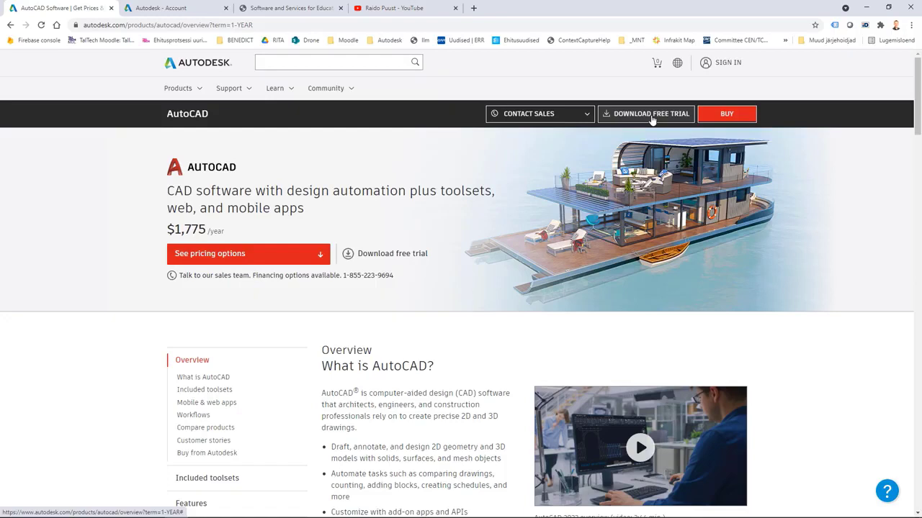
mouse_move(86, 207)
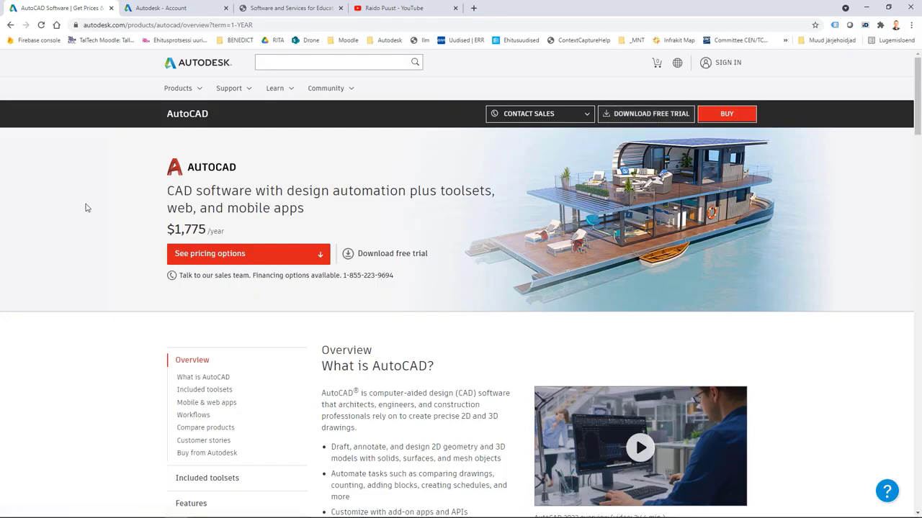
Step: Switch the browser to the Autodesk Account page
click(176, 9)
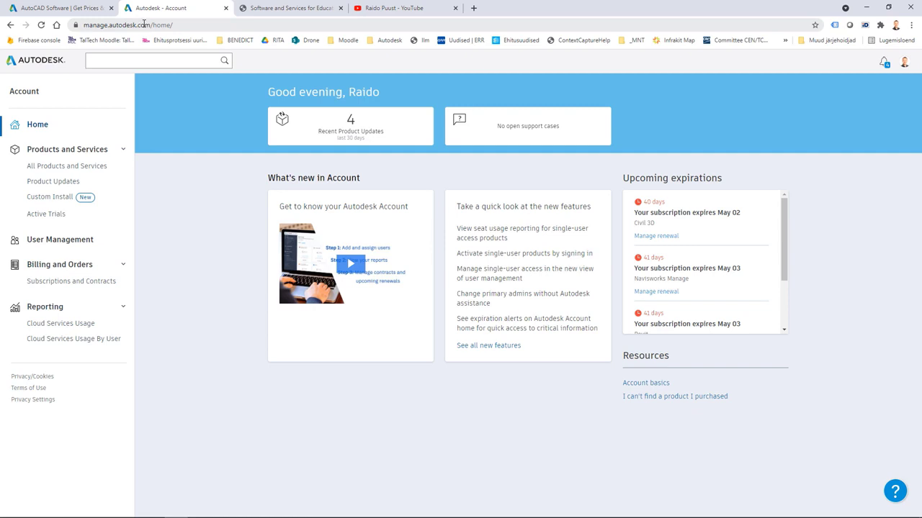
mouse_move(185, 265)
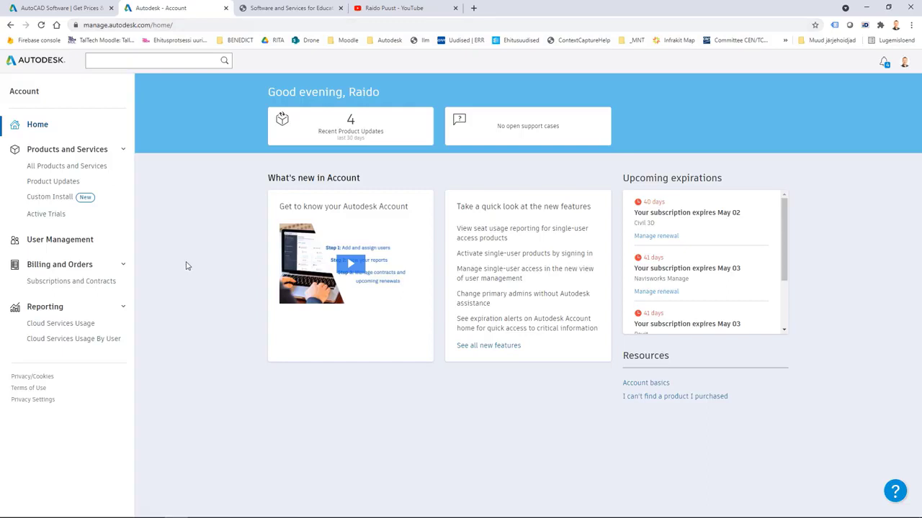
mouse_move(52, 182)
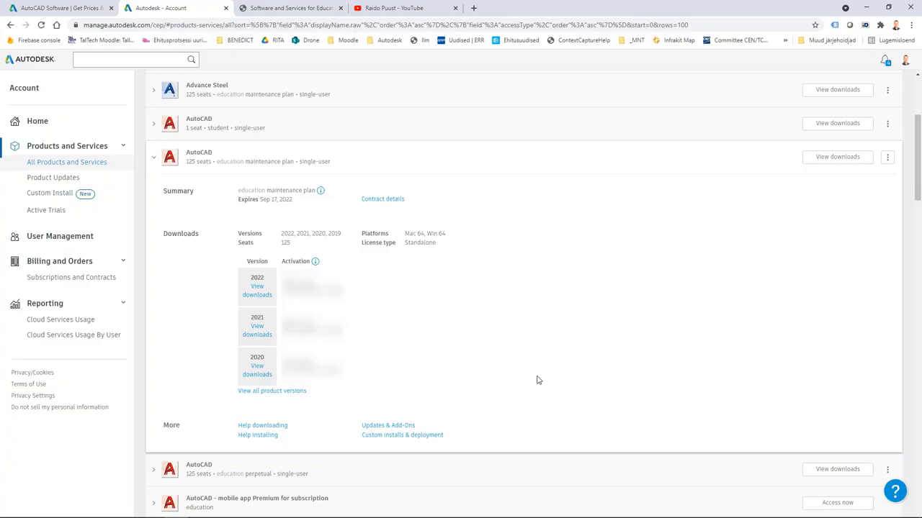
mouse_move(392, 88)
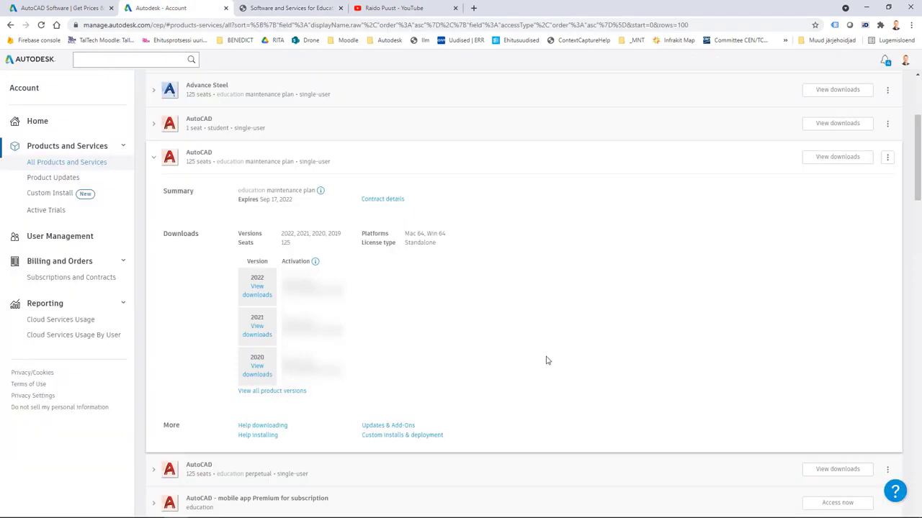
Step: Show all AutoCAD 2022 download methods and choose the Download Manager option
click(257, 291)
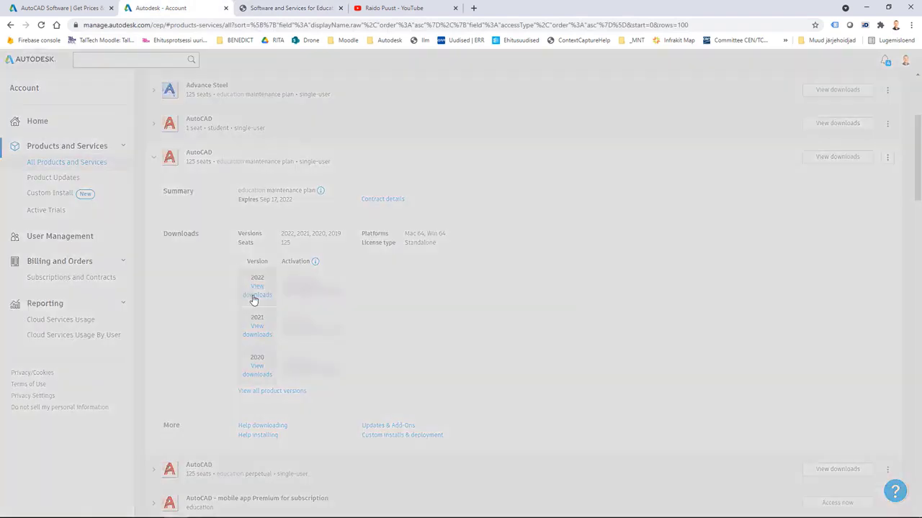
click(256, 291)
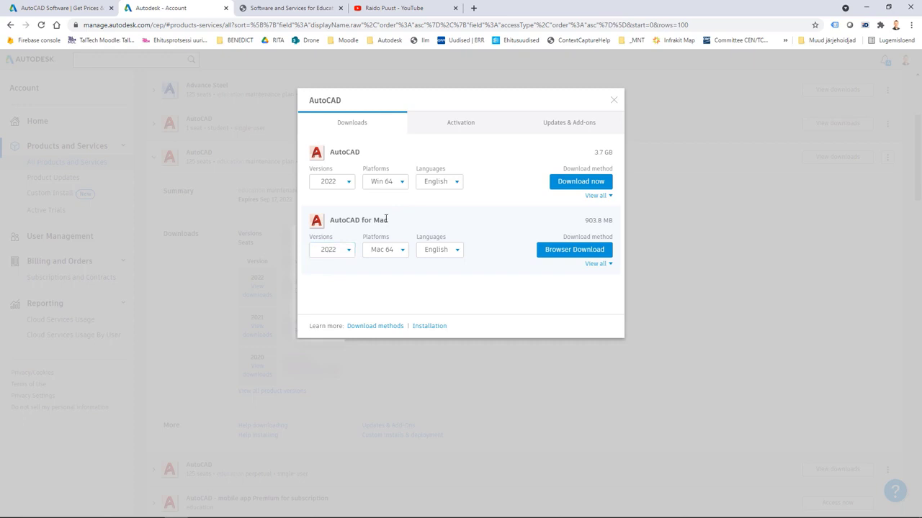
mouse_move(487, 159)
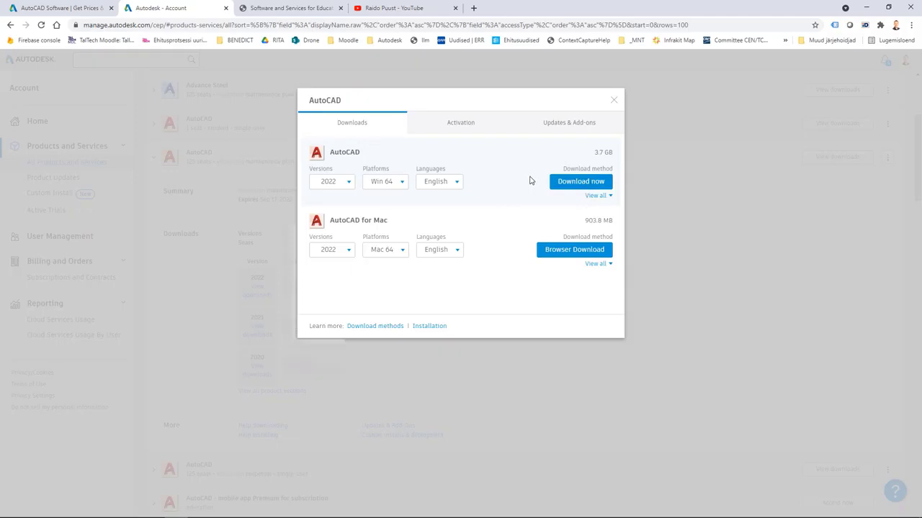
mouse_move(596, 196)
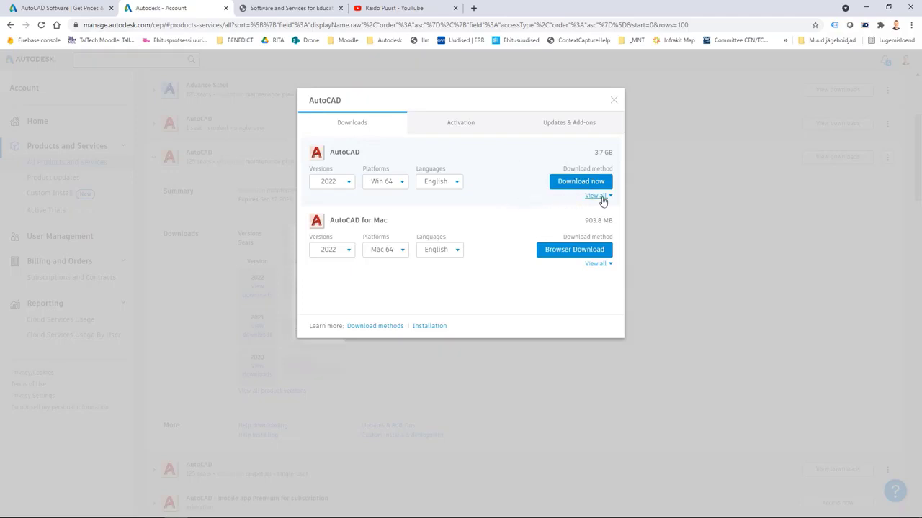
click(593, 195)
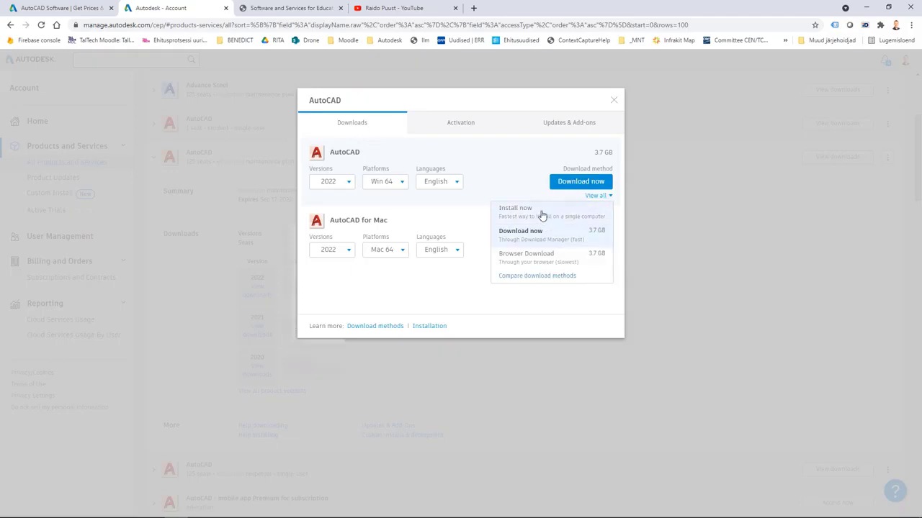
mouse_move(535, 239)
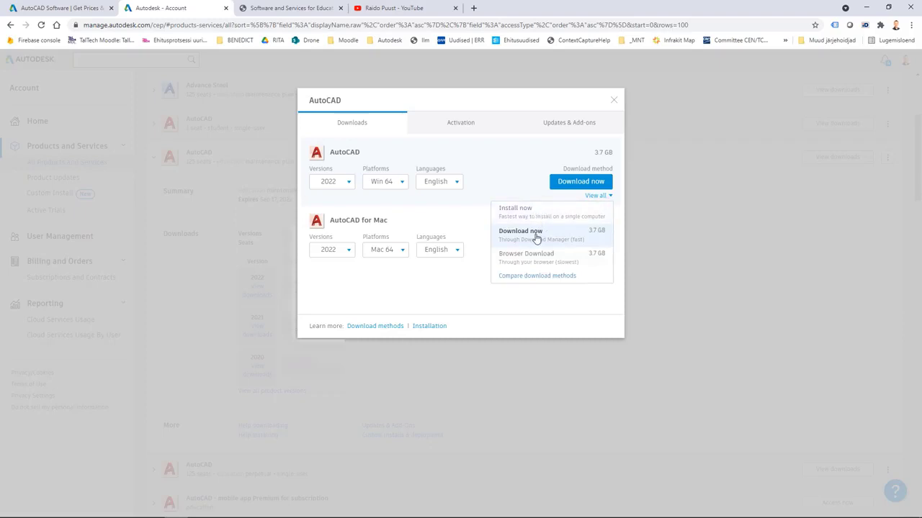
mouse_move(546, 217)
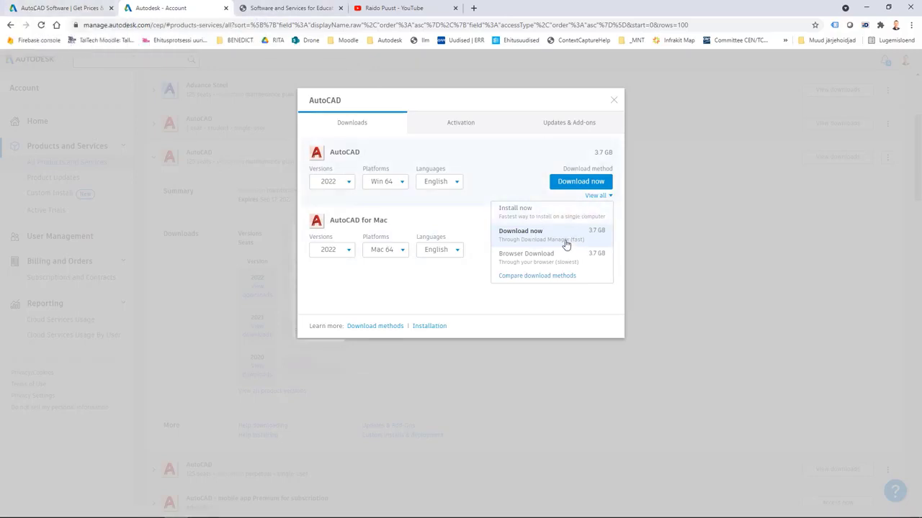
mouse_move(542, 239)
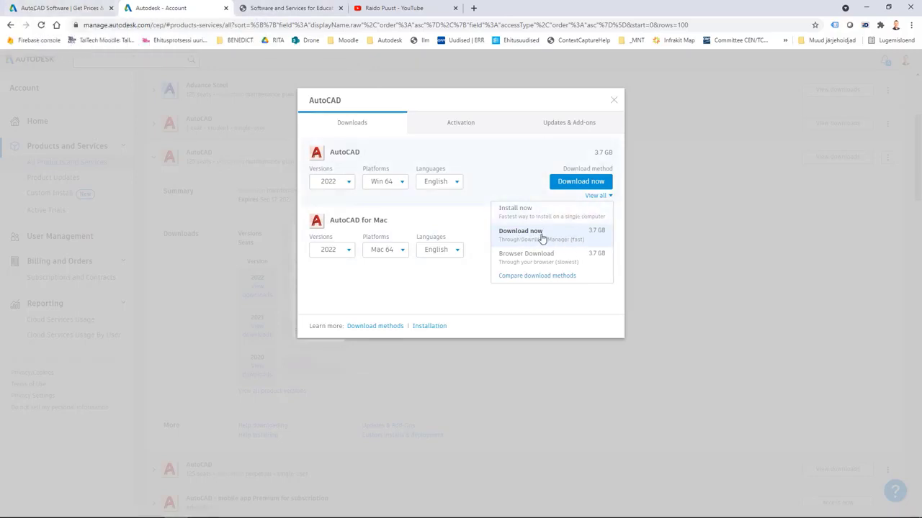
mouse_move(552, 238)
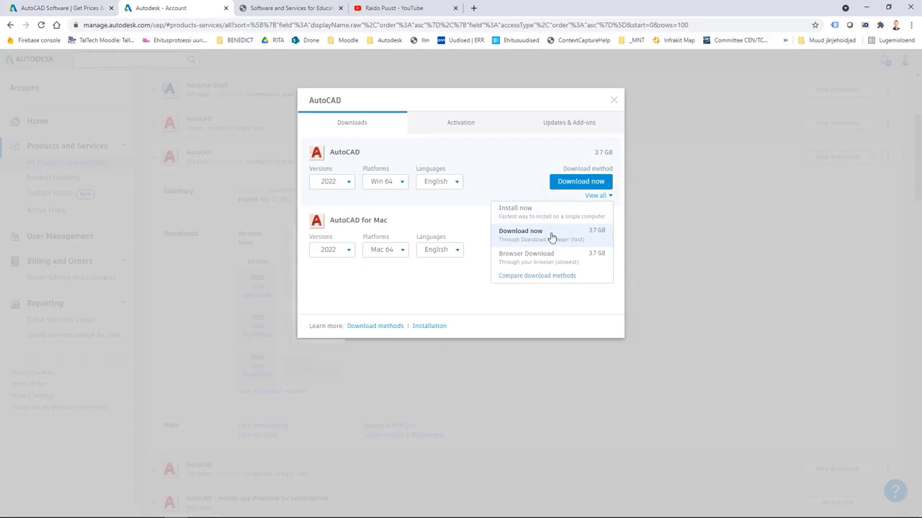
mouse_move(553, 236)
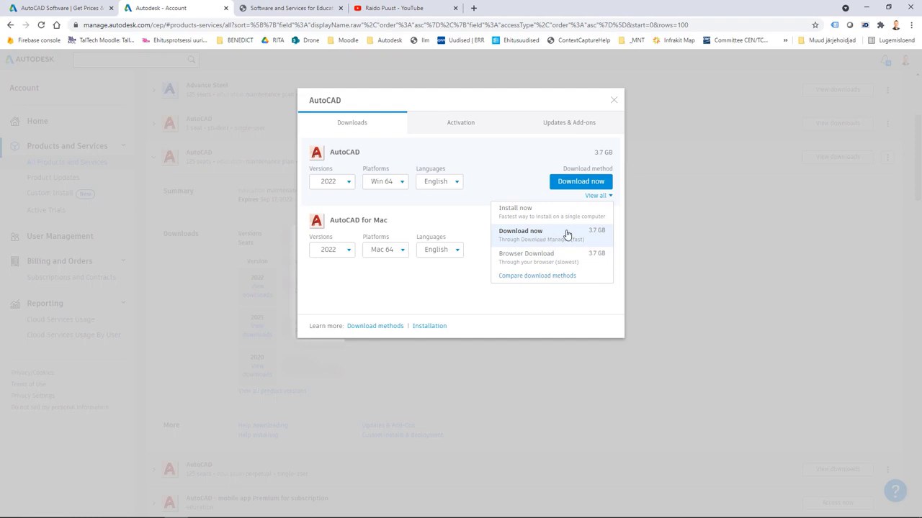
click(526, 254)
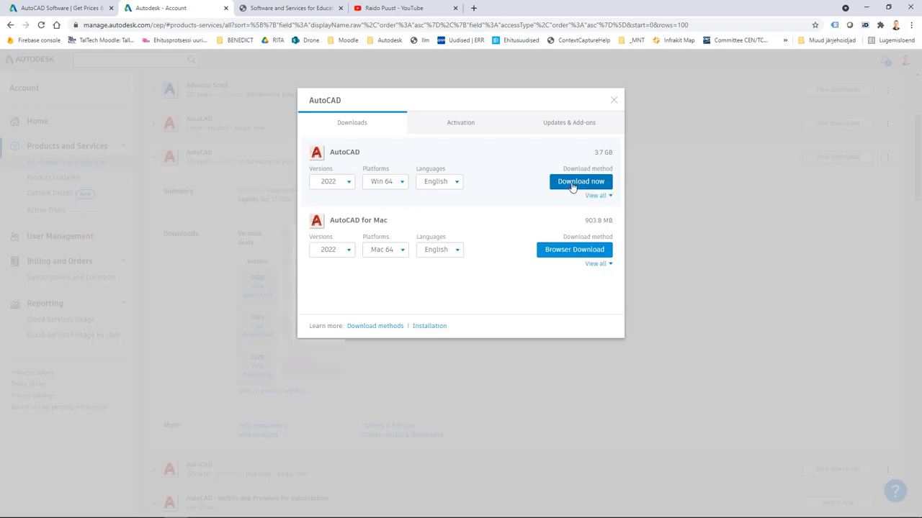
Step: Start the AutoCAD 2022 download and allow Autodesk Download Manager to launch
click(580, 181)
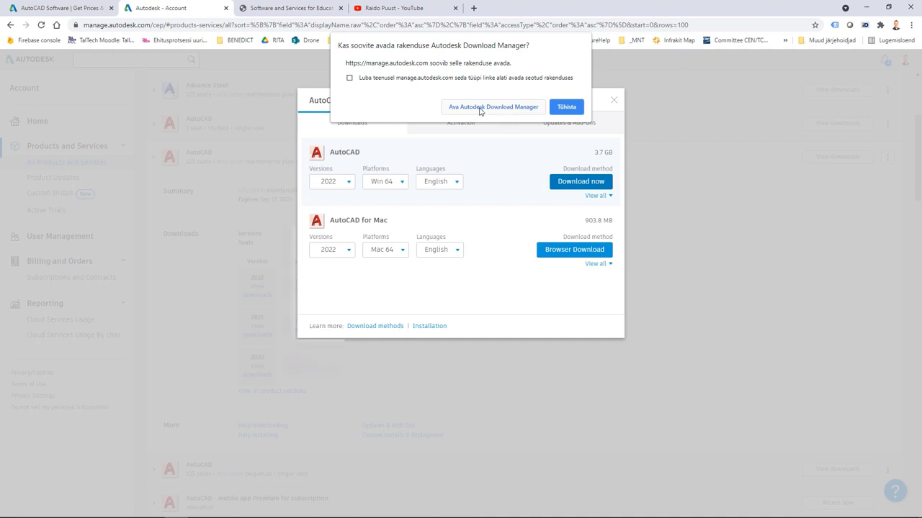
mouse_move(498, 112)
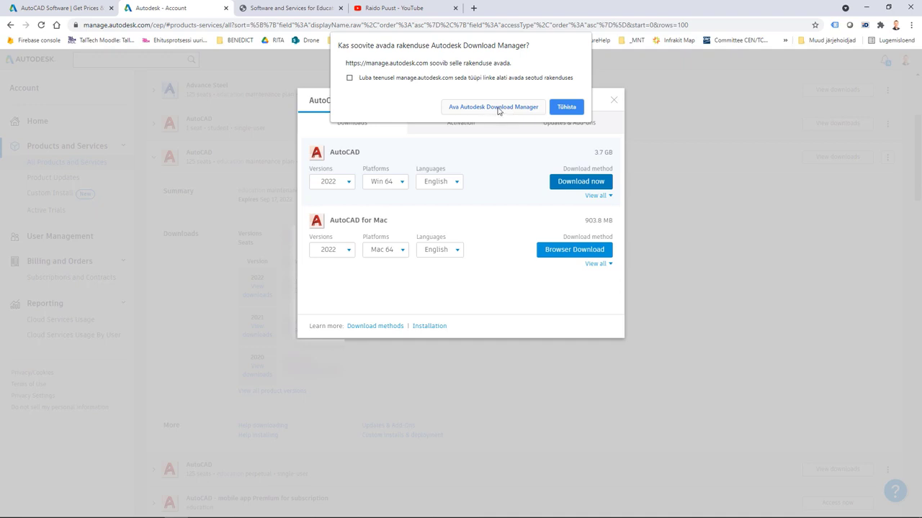
click(566, 106)
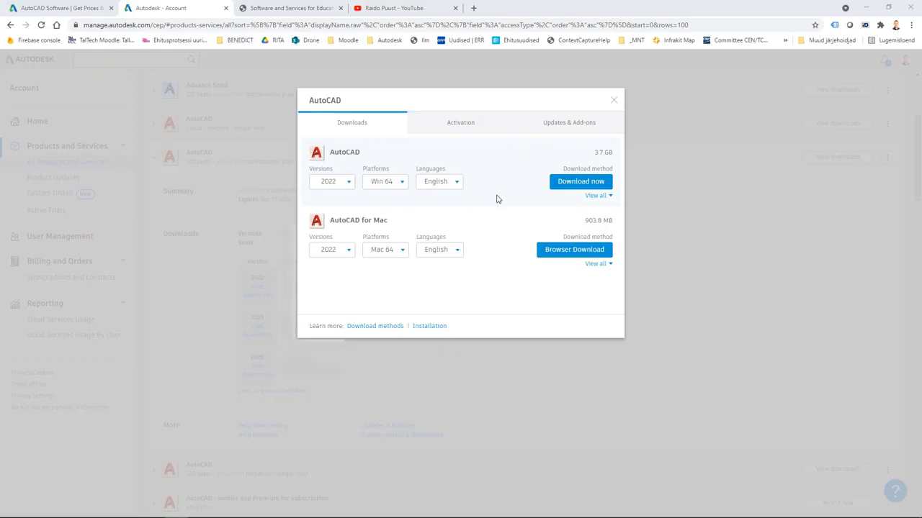
click(581, 181)
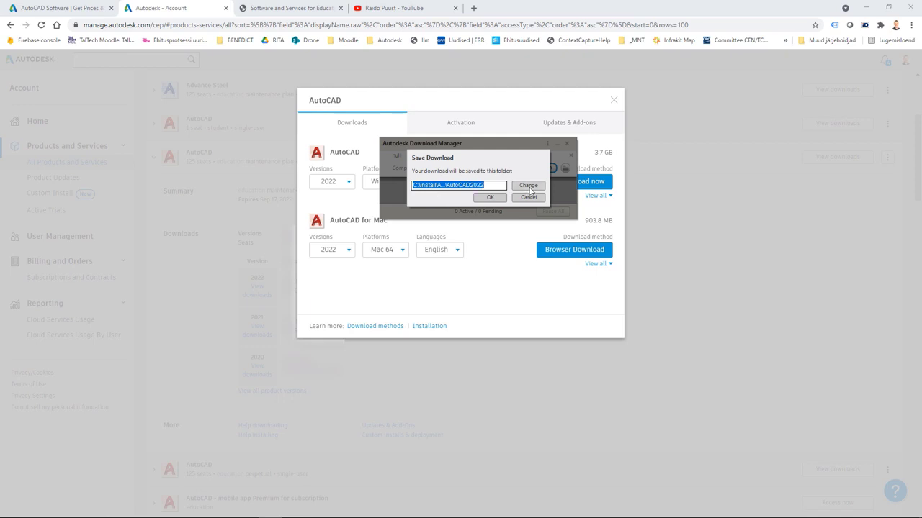
Step: Set the download folder to C:\install\Autodesk\AutoCAD 2022 and confirm the save
click(527, 184)
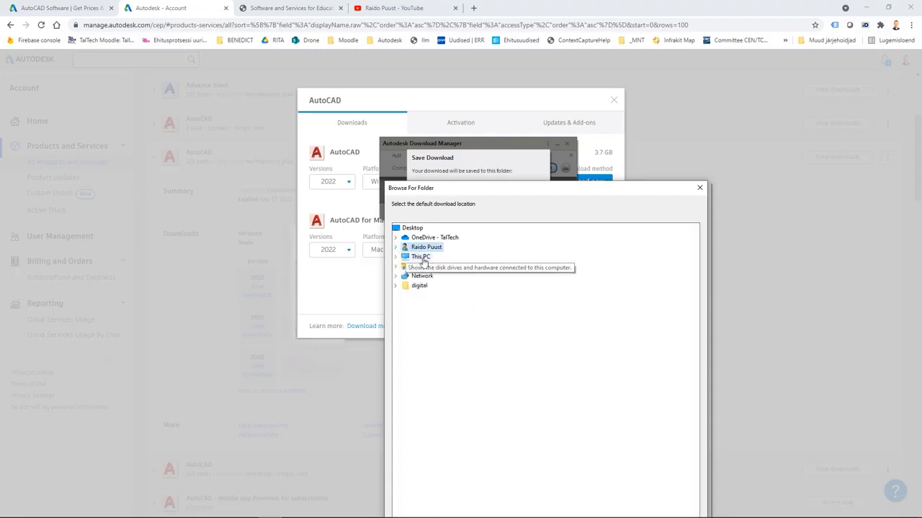
click(395, 256)
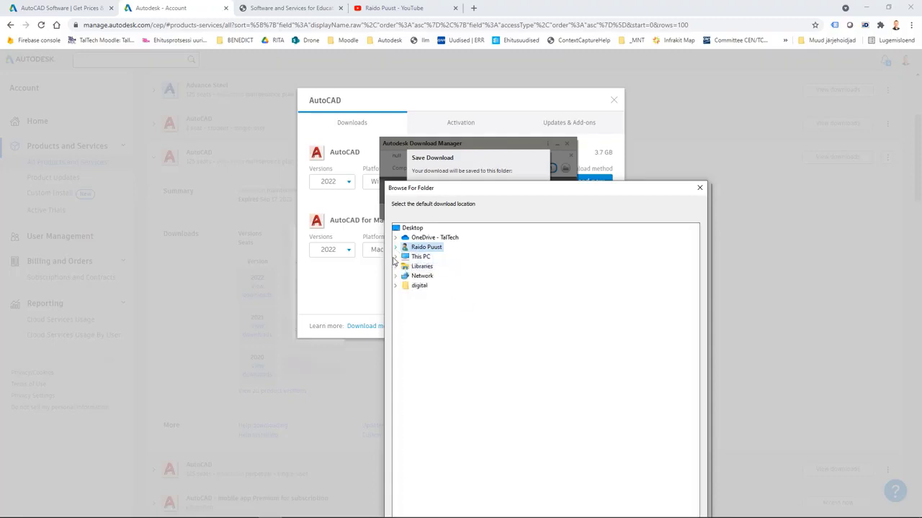
click(395, 256)
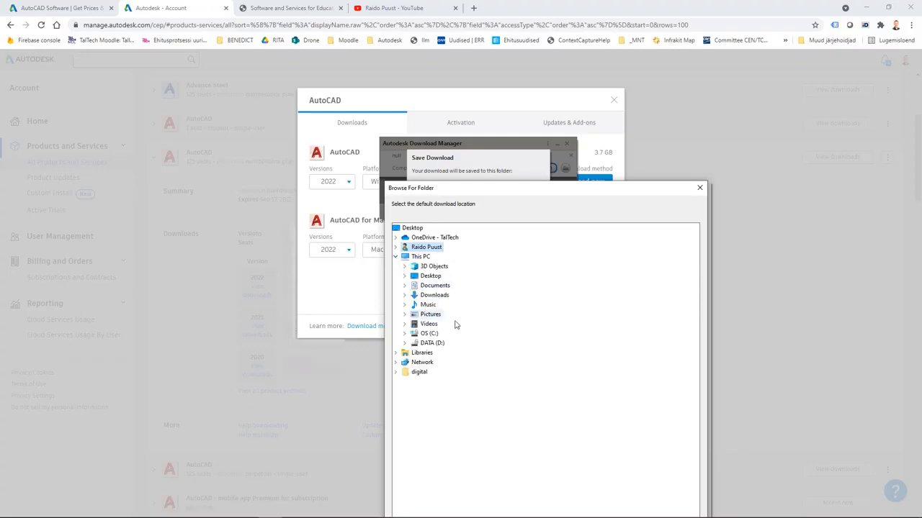
click(405, 332)
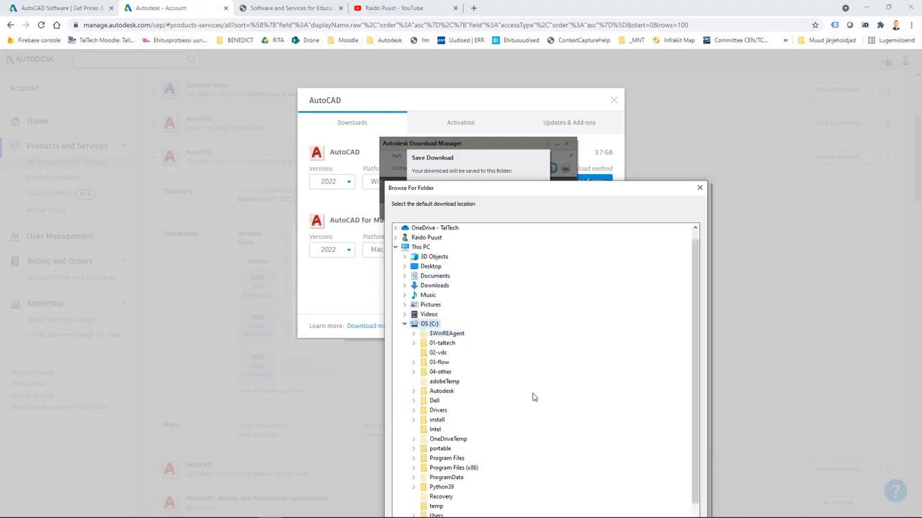
click(413, 420)
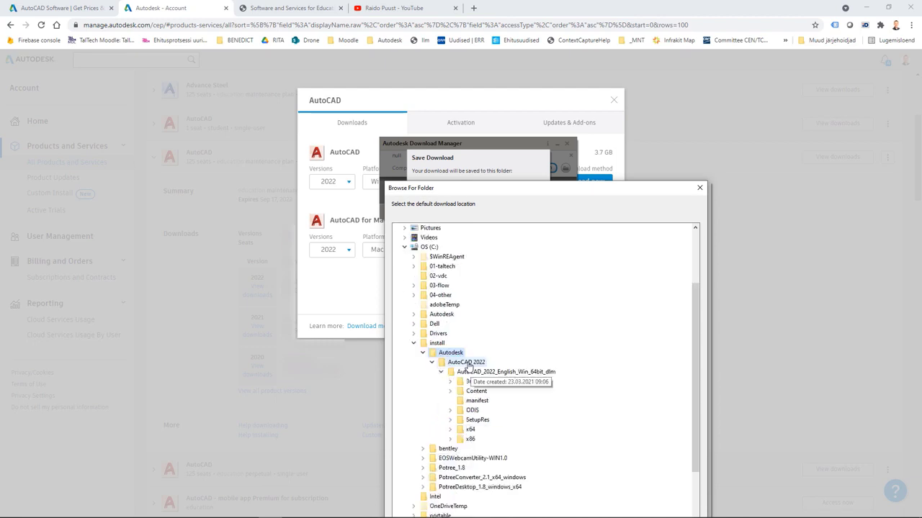
click(476, 380)
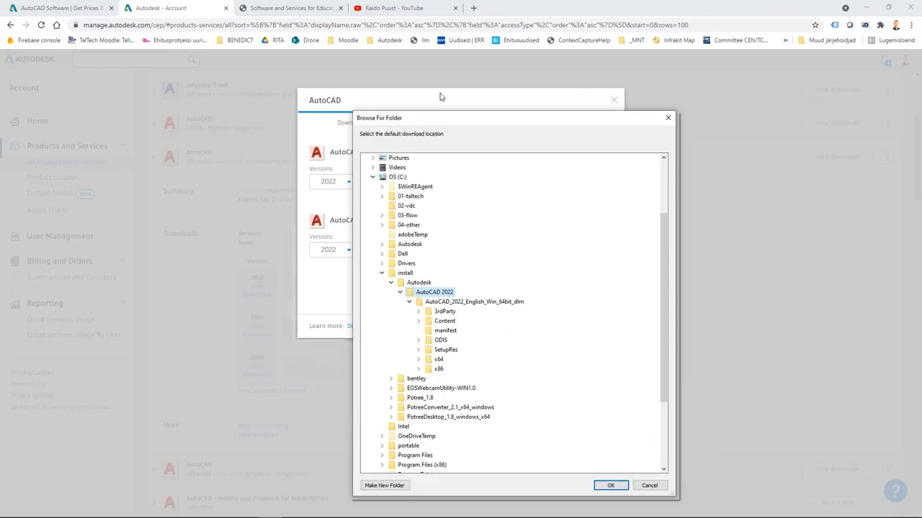
click(611, 485)
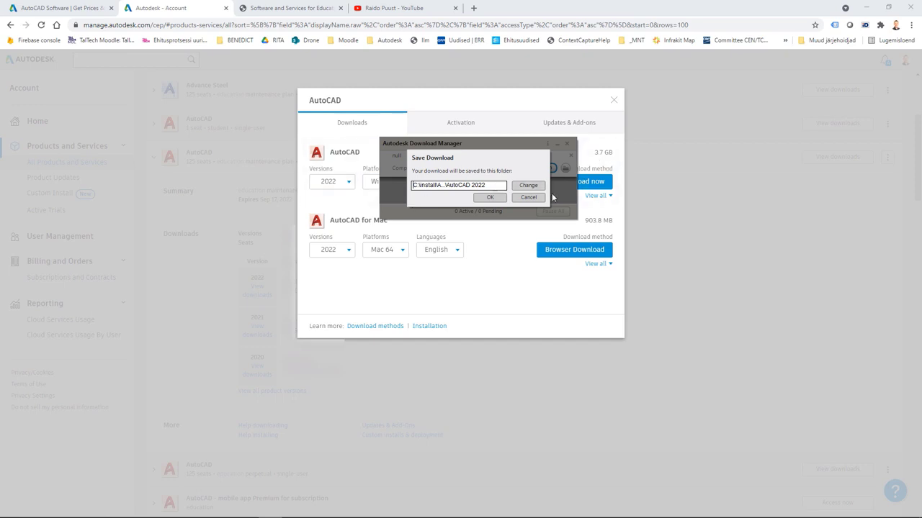
click(489, 197)
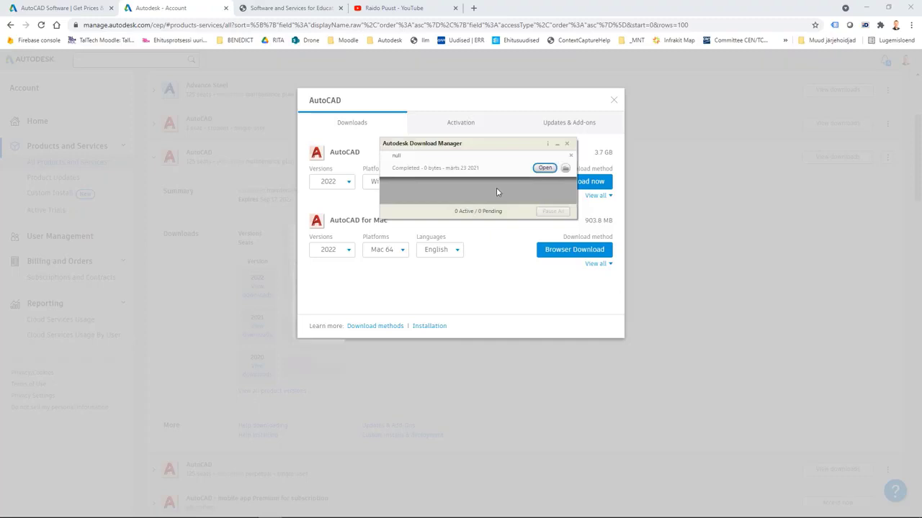
mouse_move(563, 153)
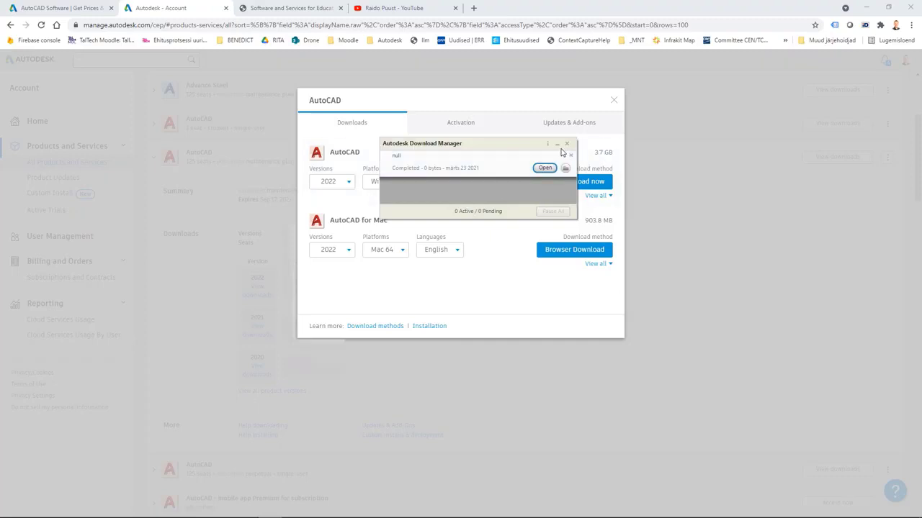
Step: Close the Download Manager and open the AutoCAD_2022_English_Win_64bit_dlm folder, checking its properties
click(567, 144)
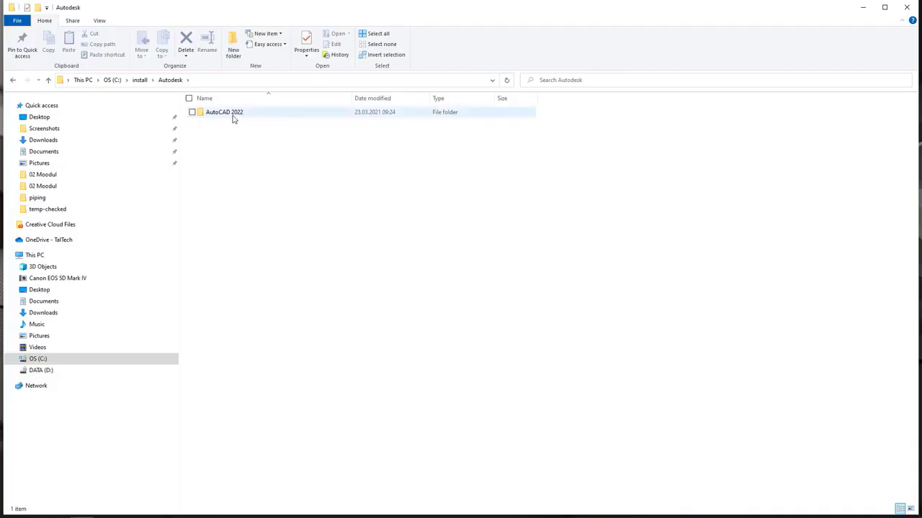
double_click(224, 112)
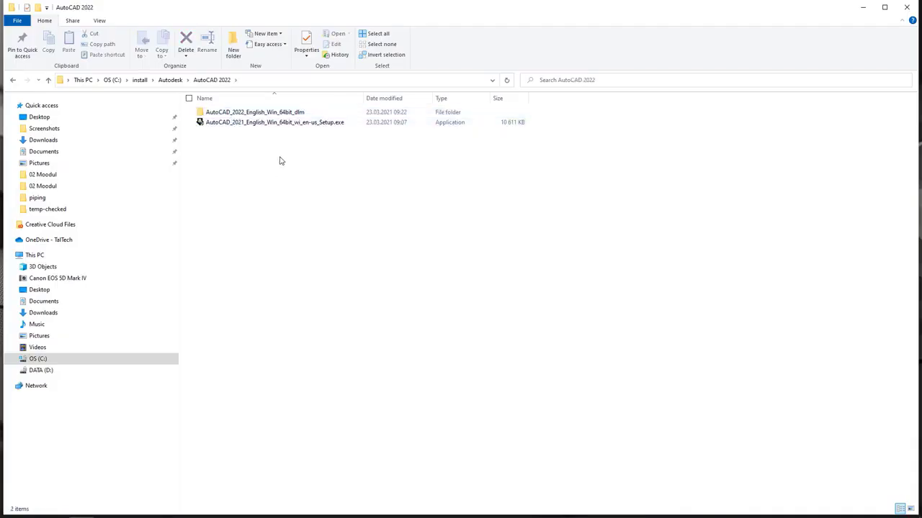
double_click(253, 112)
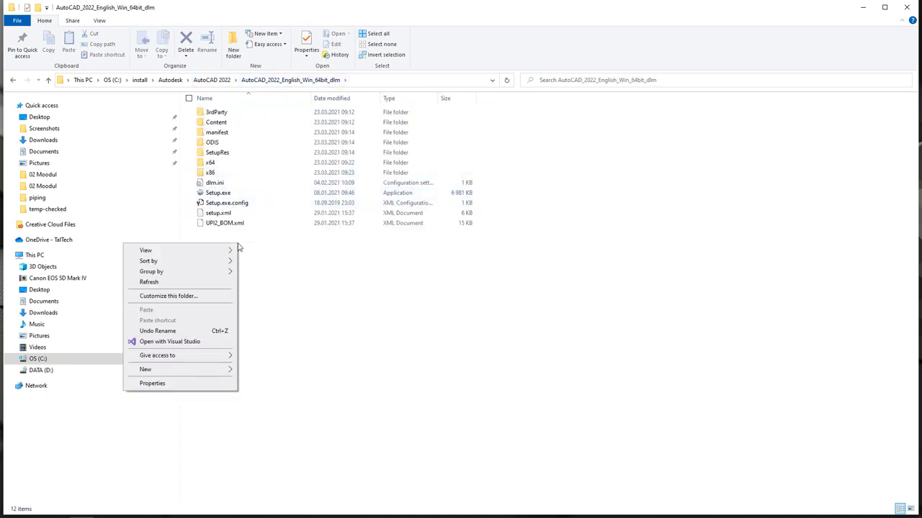
click(152, 383)
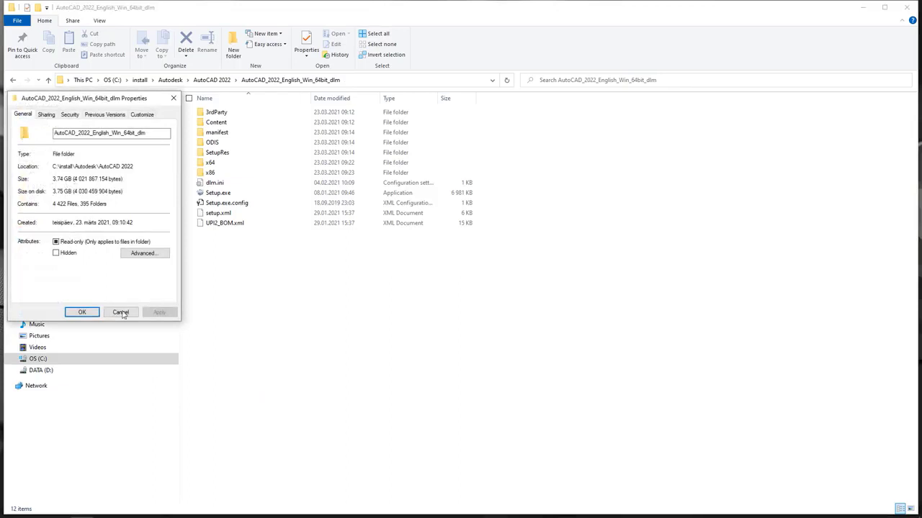
click(121, 311)
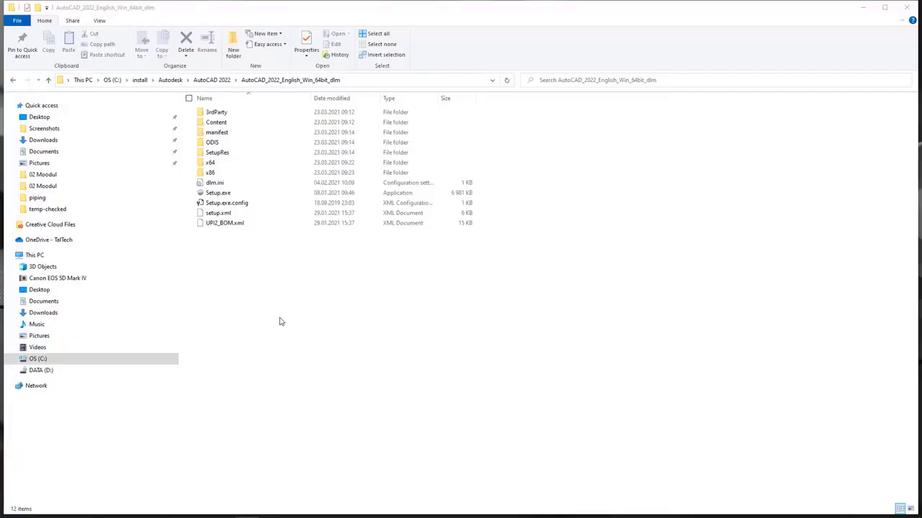
Step: Select the Setup application in the extracted installer folder
click(217, 153)
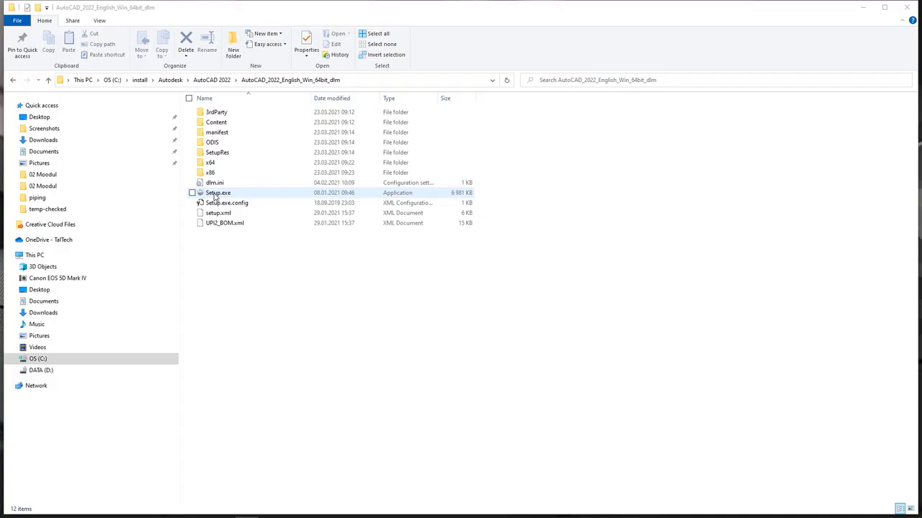
click(216, 121)
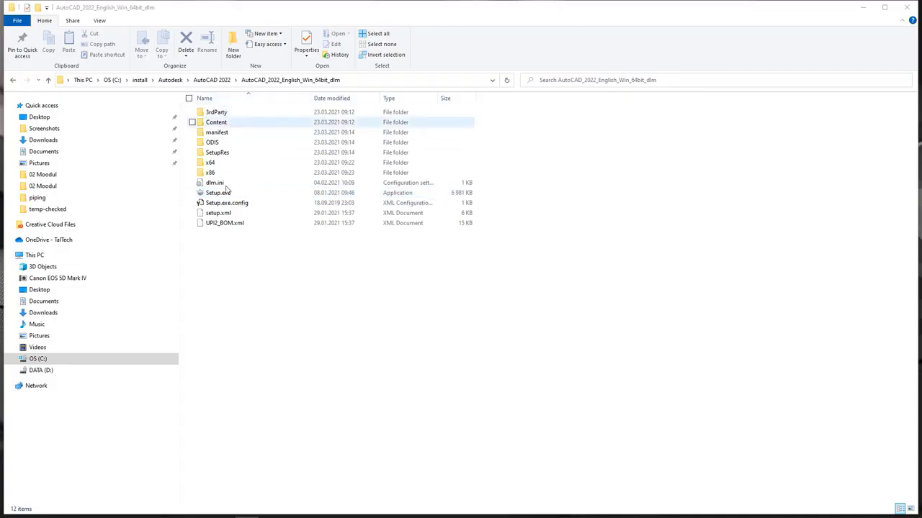
click(219, 193)
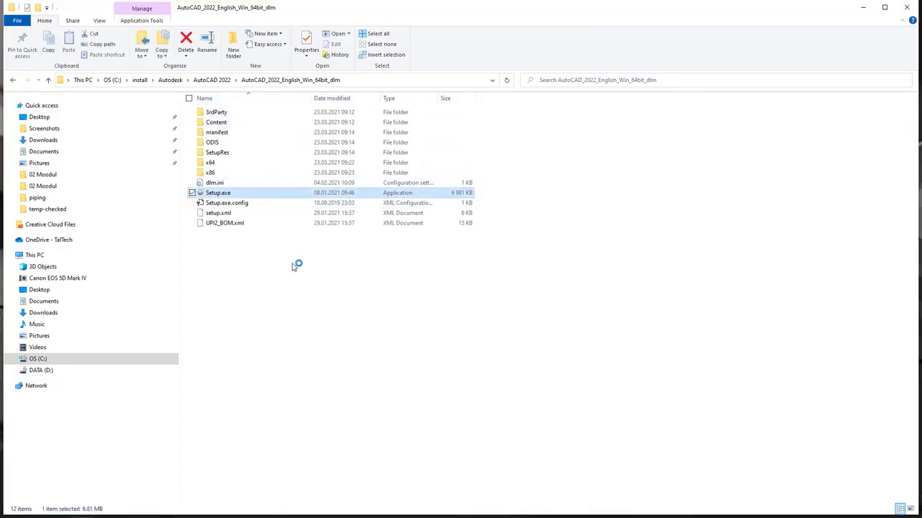
Step: Run Setup, agree to the Terms of Use, keep C:\Program Files\Autodesk and start installing
double_click(219, 193)
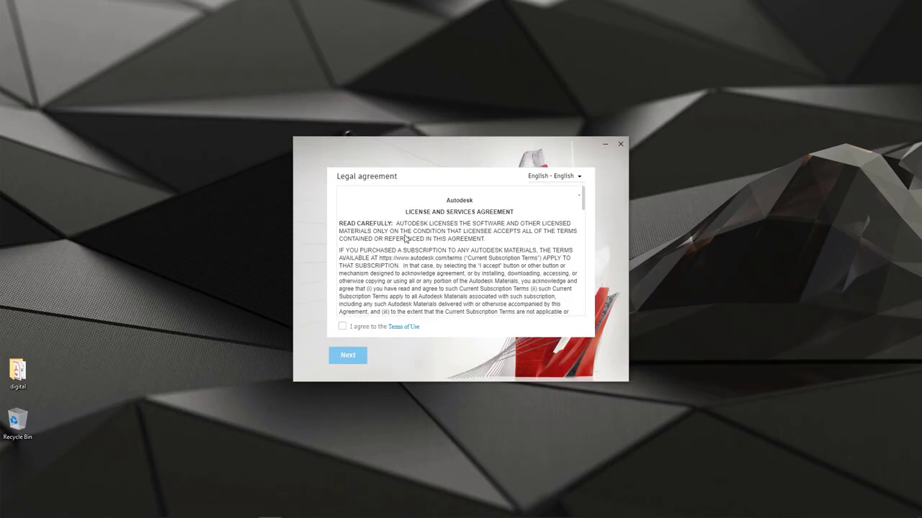
click(342, 325)
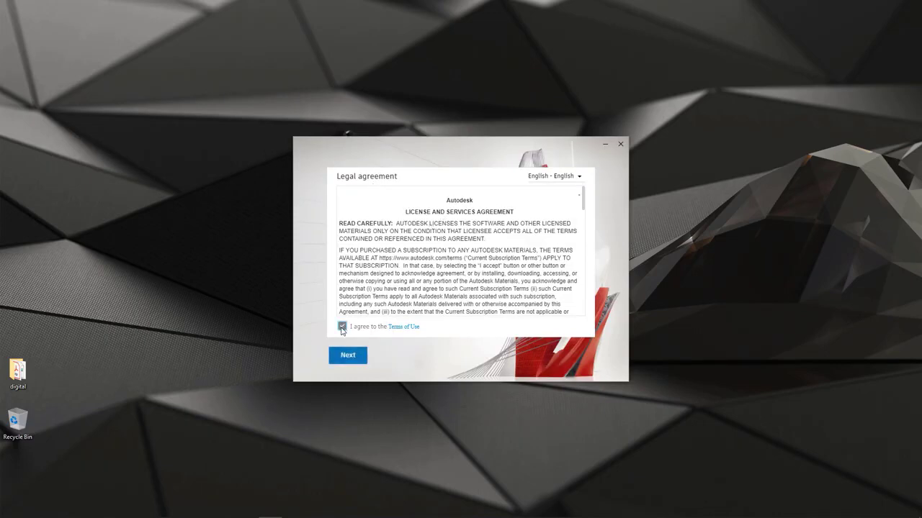
click(347, 355)
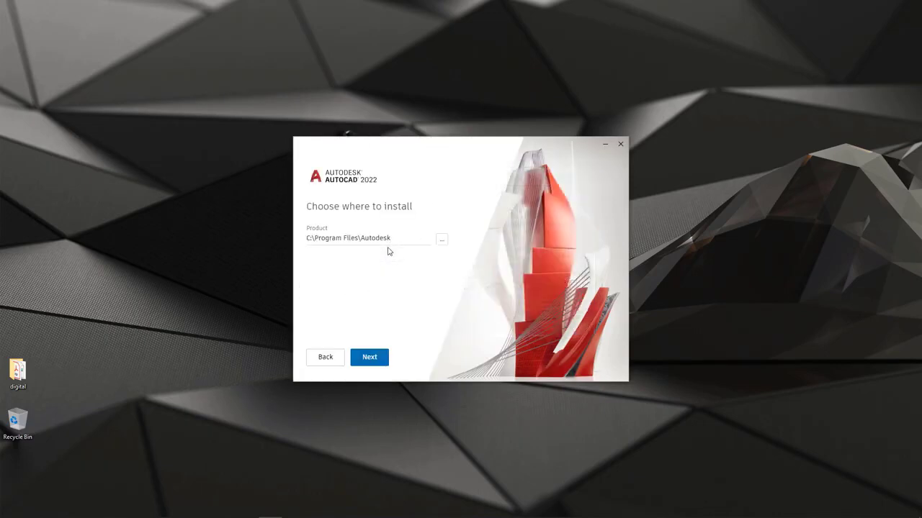
mouse_move(360, 239)
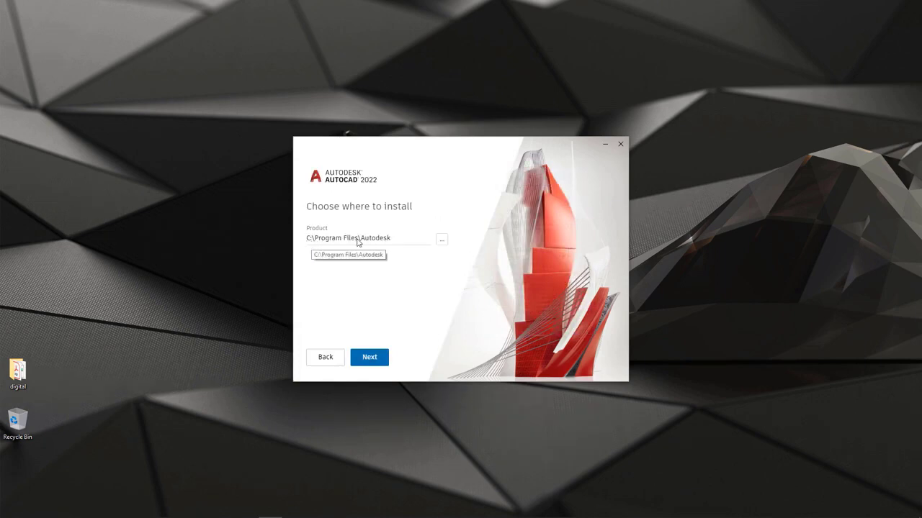
mouse_move(369, 242)
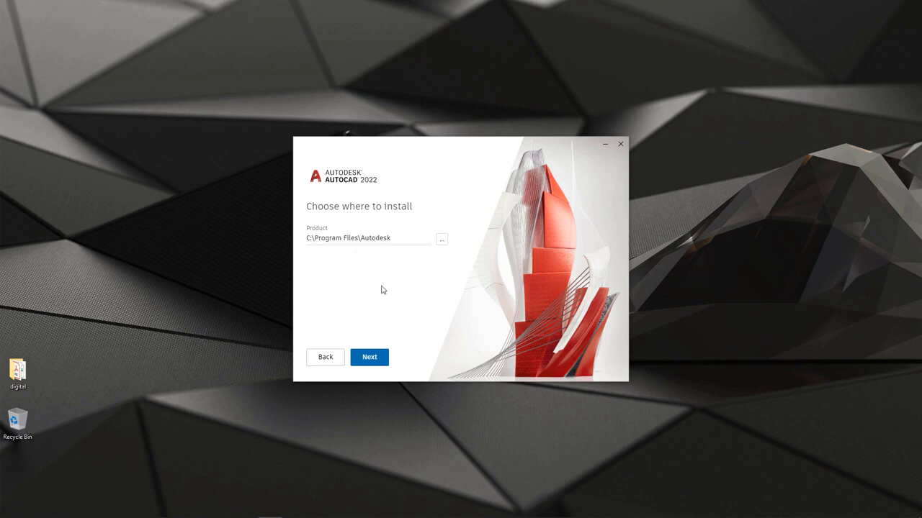
mouse_move(394, 247)
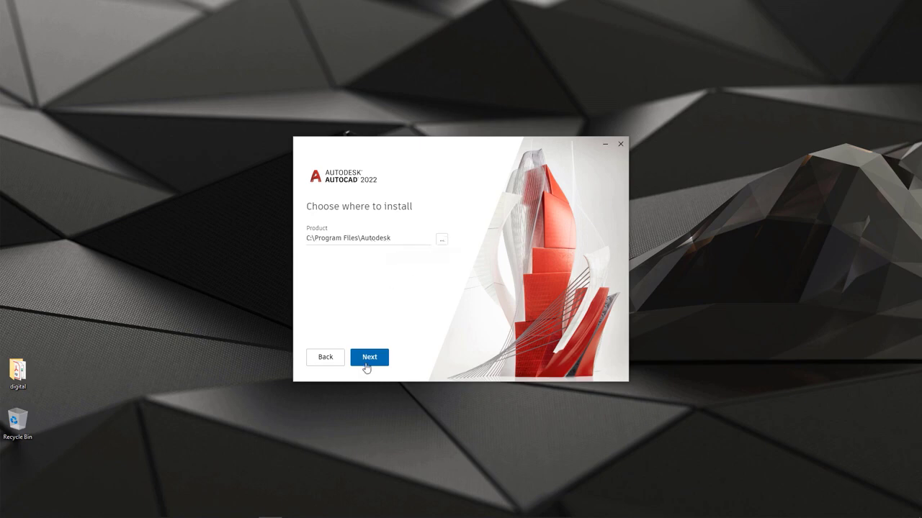
click(369, 357)
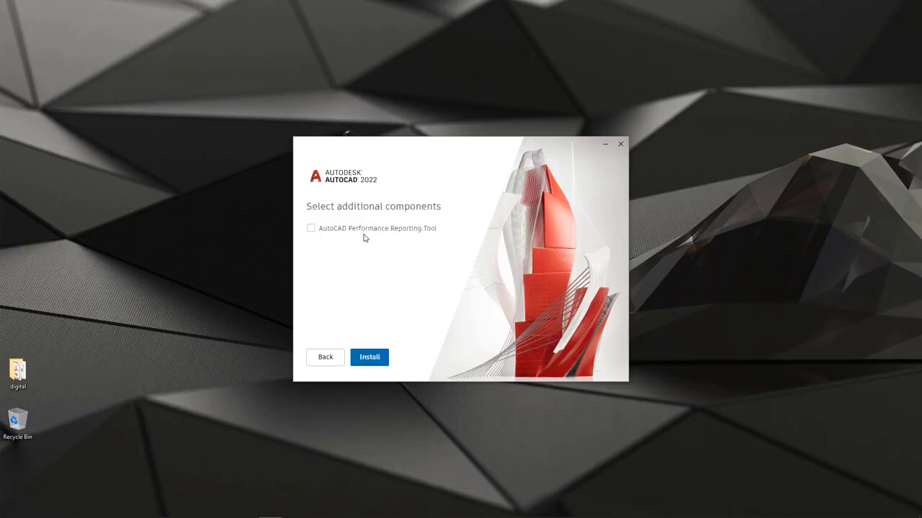
mouse_move(395, 236)
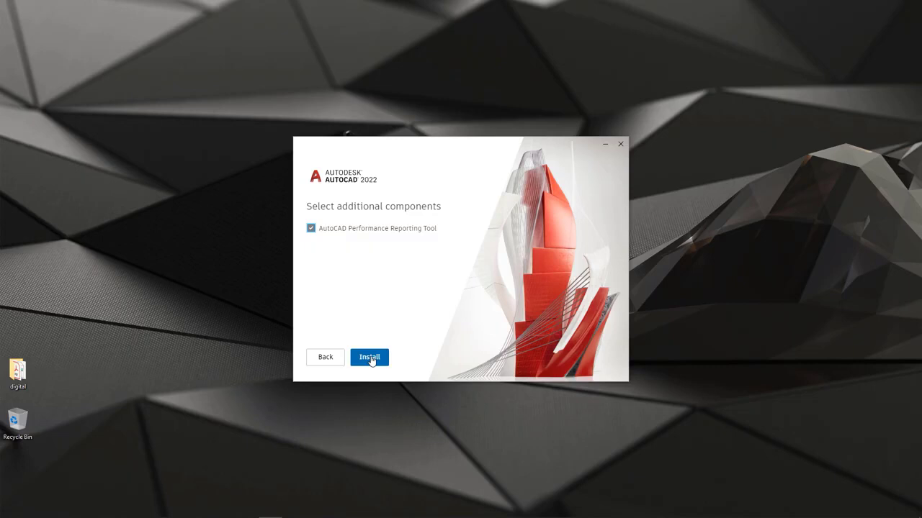
click(368, 358)
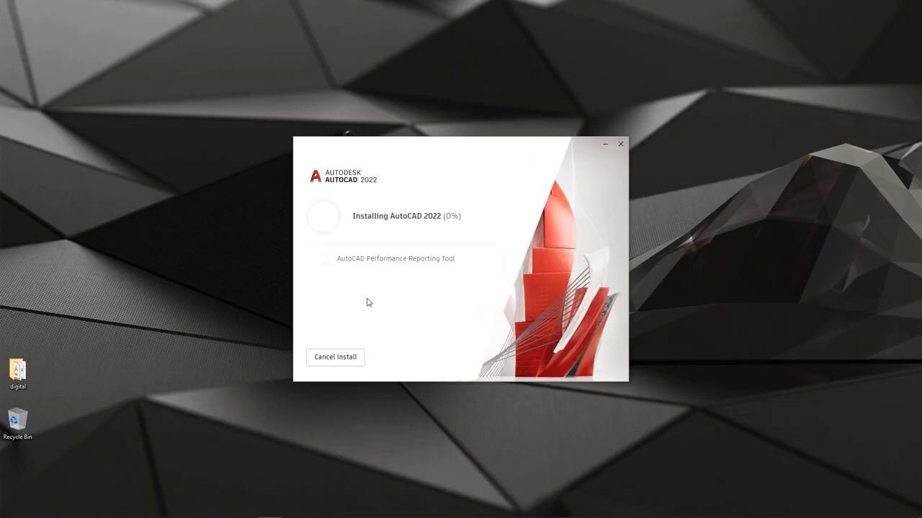
mouse_move(485, 249)
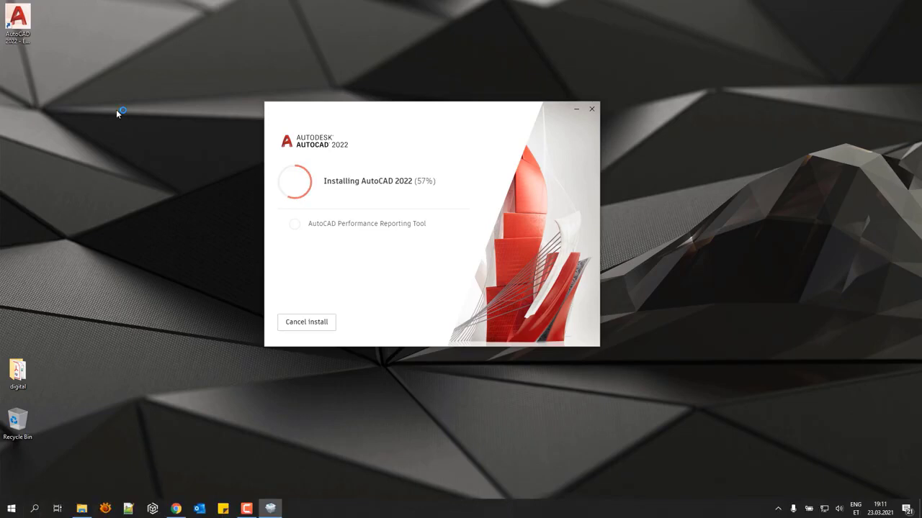
mouse_move(409, 272)
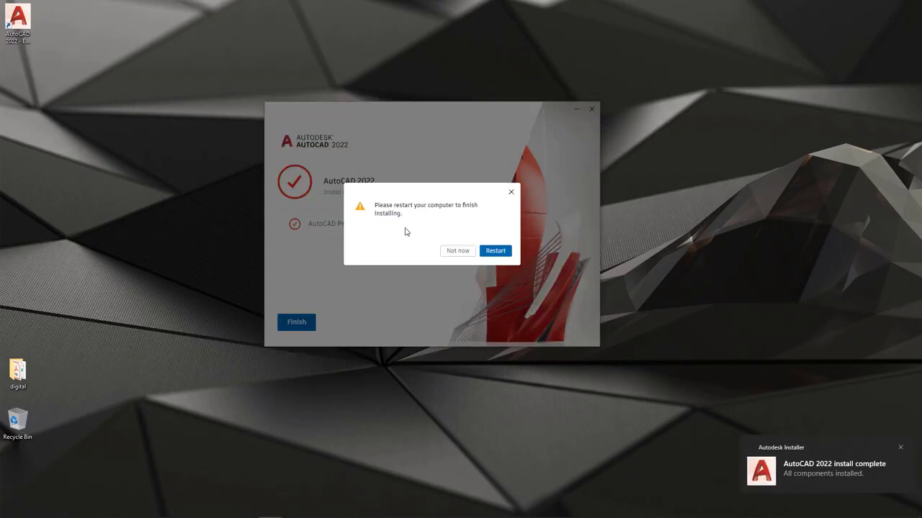
mouse_move(414, 239)
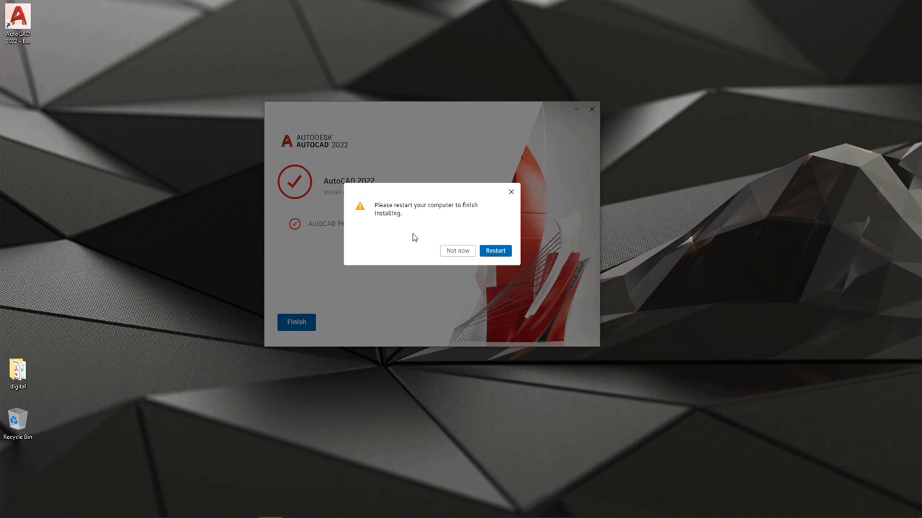
mouse_move(432, 207)
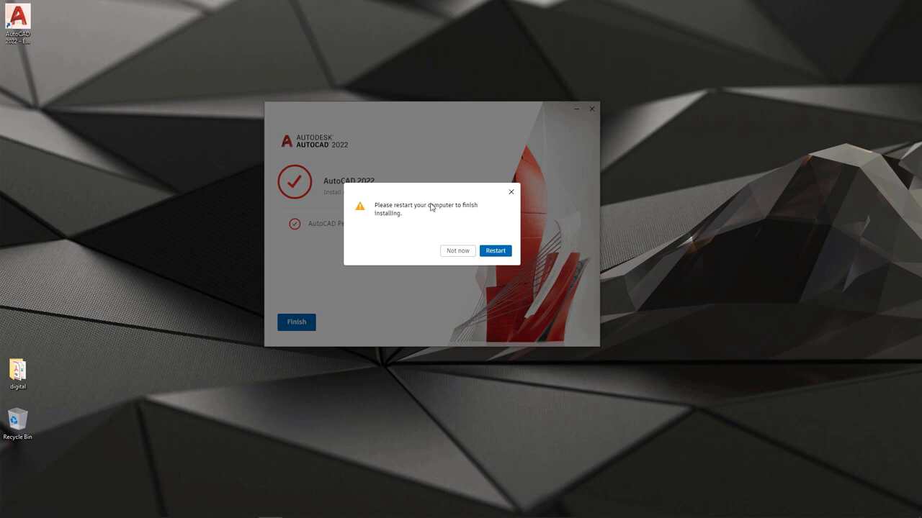
mouse_move(406, 246)
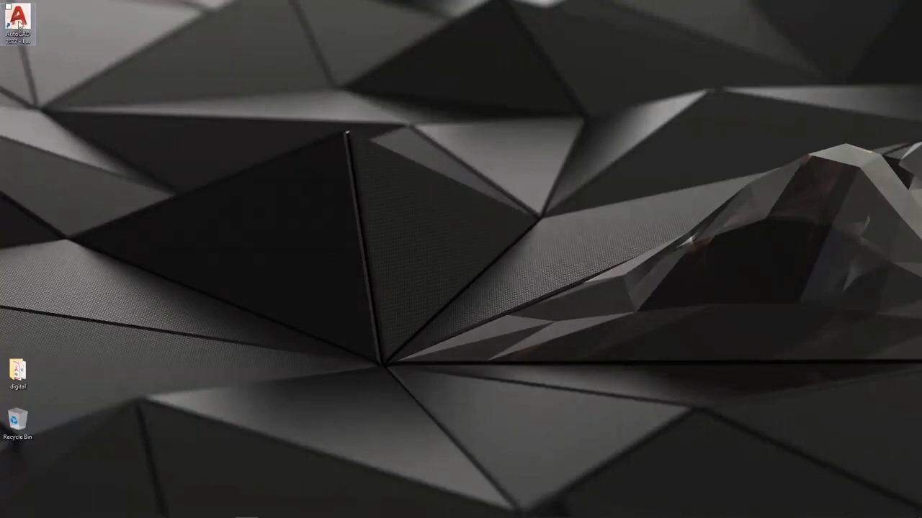
Step: Launch AutoCAD 2022 from the desktop, start the trial and dismiss the welcome window
double_click(17, 21)
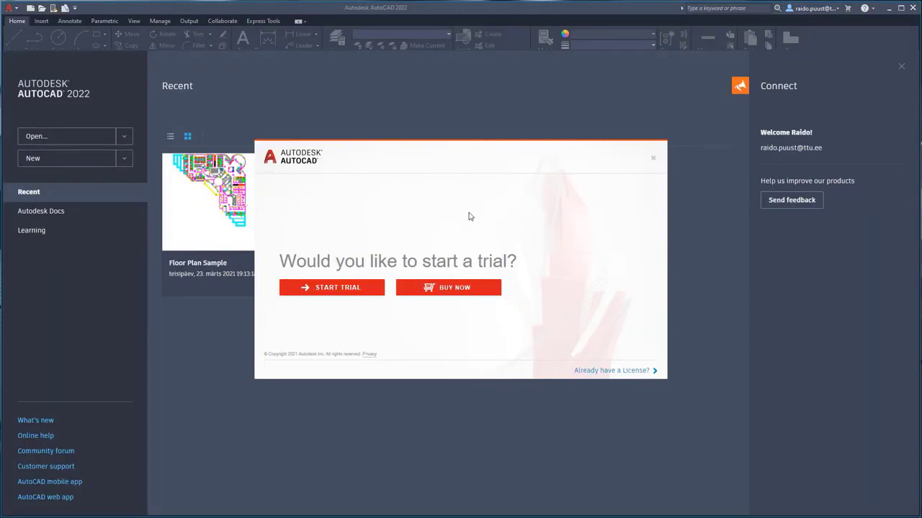
mouse_move(461, 213)
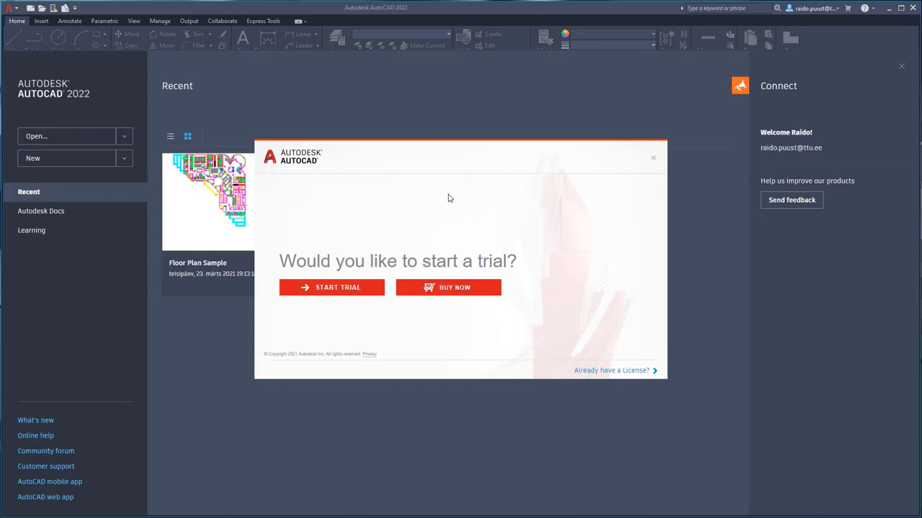
mouse_move(331, 288)
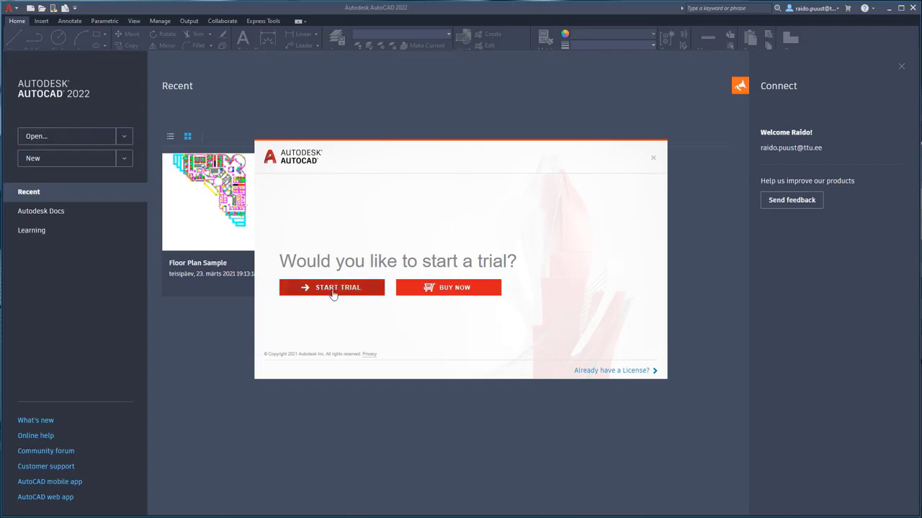
click(331, 288)
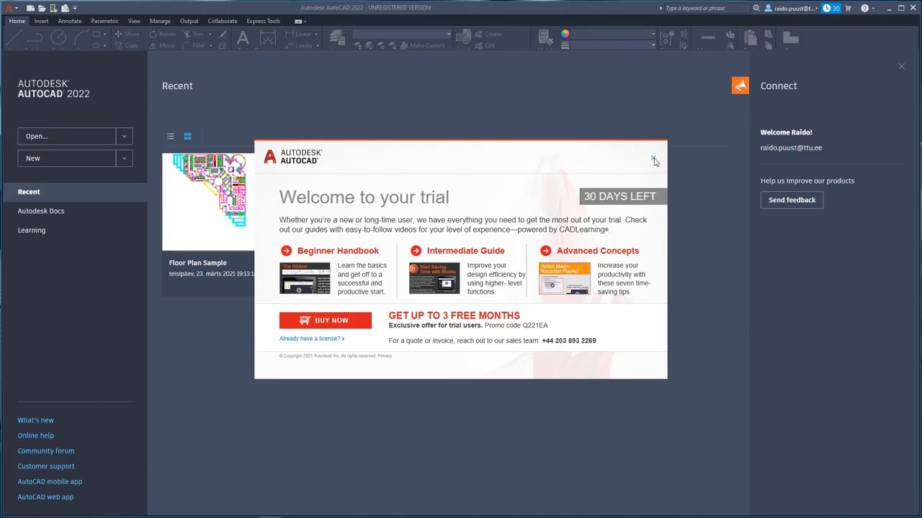
click(654, 158)
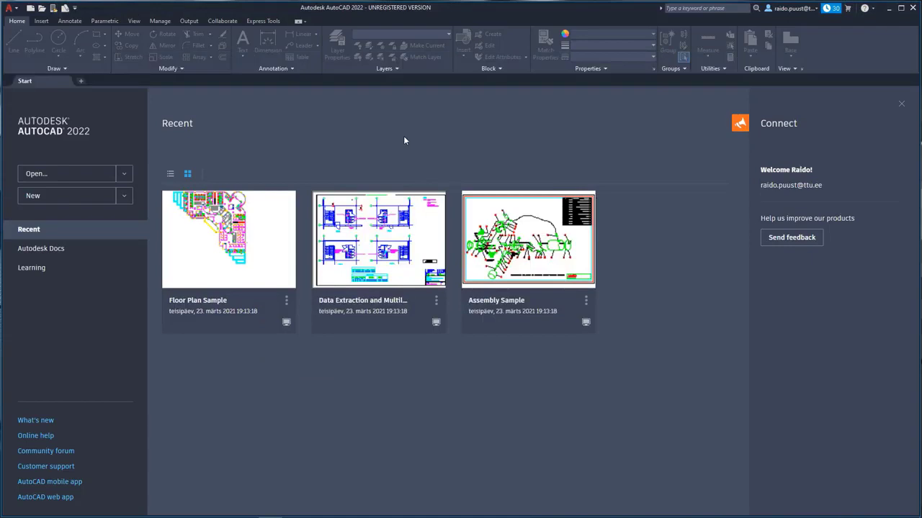
mouse_move(554, 161)
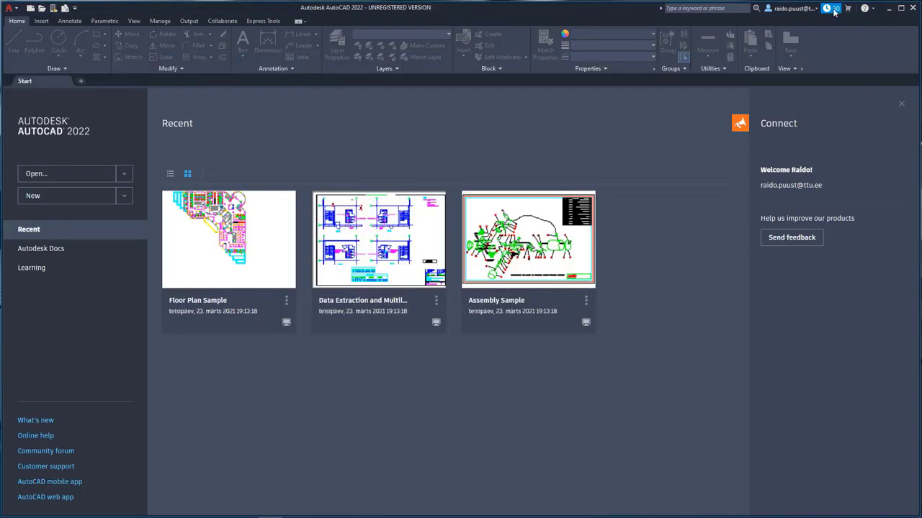
mouse_move(833, 10)
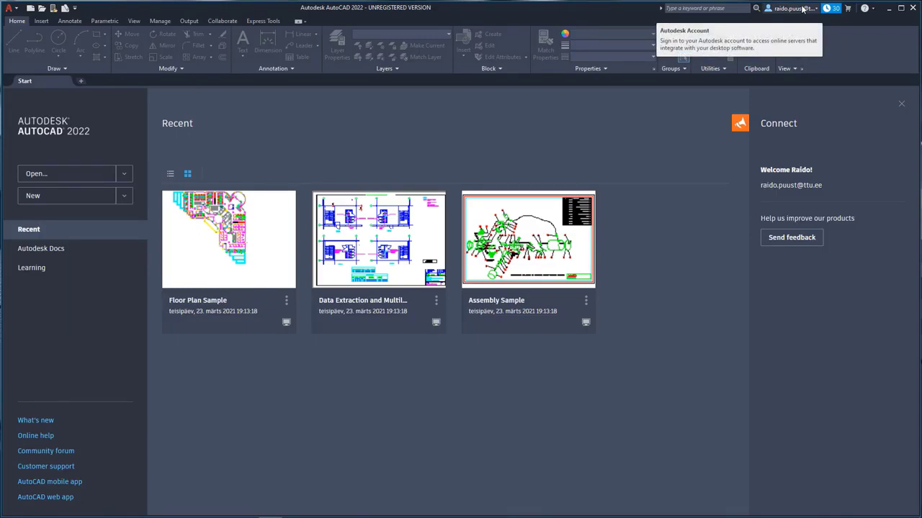
mouse_move(800, 10)
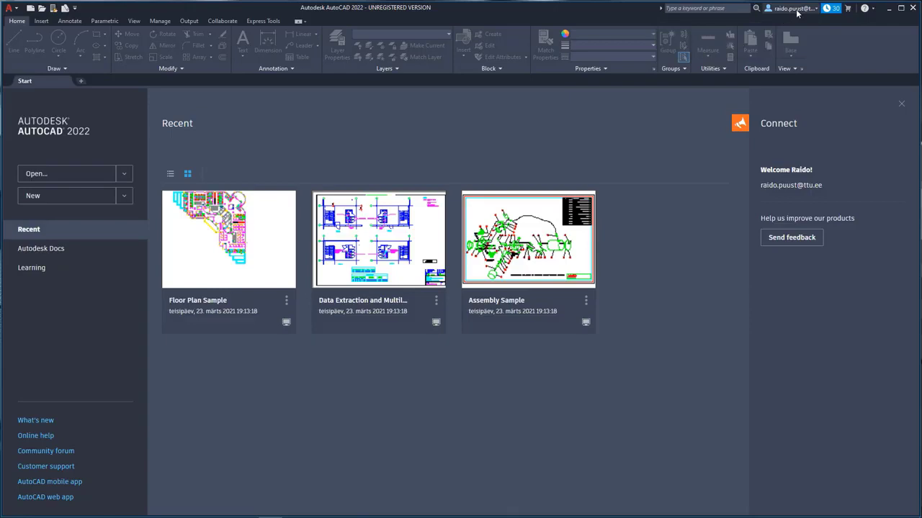
mouse_move(798, 32)
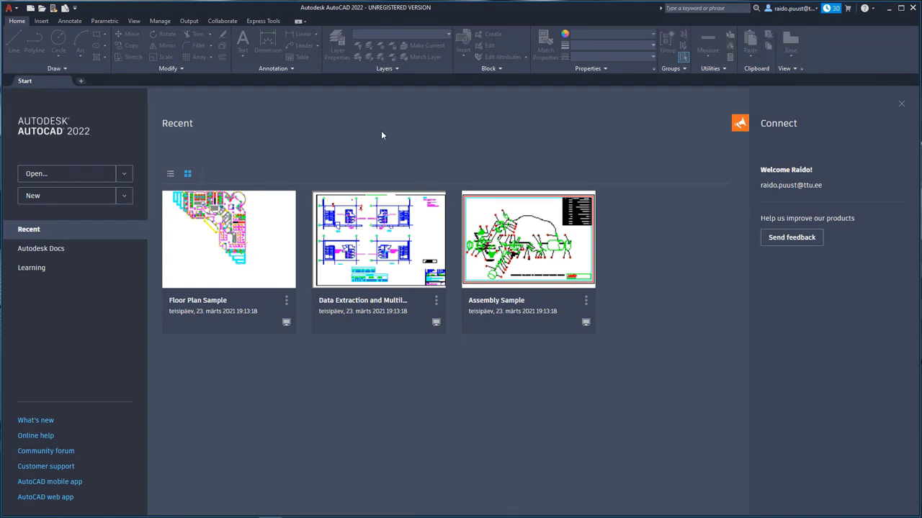
mouse_move(110, 61)
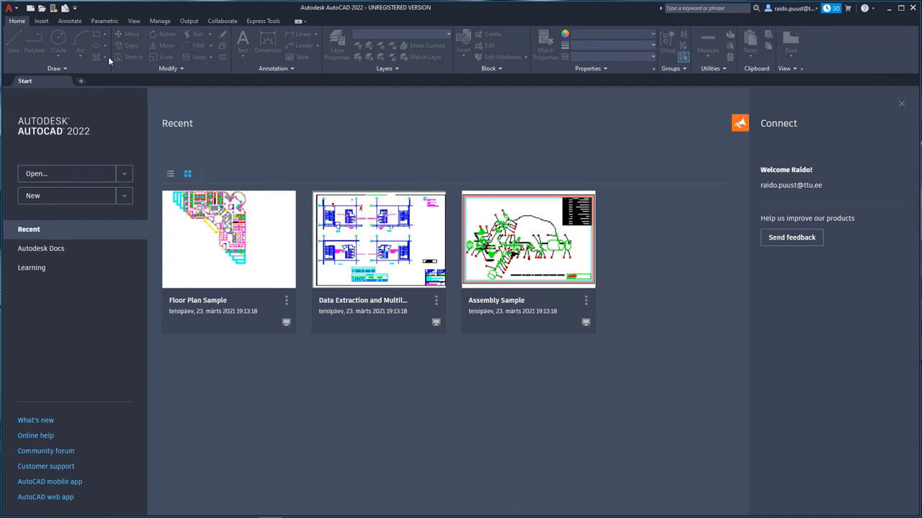
mouse_move(301, 50)
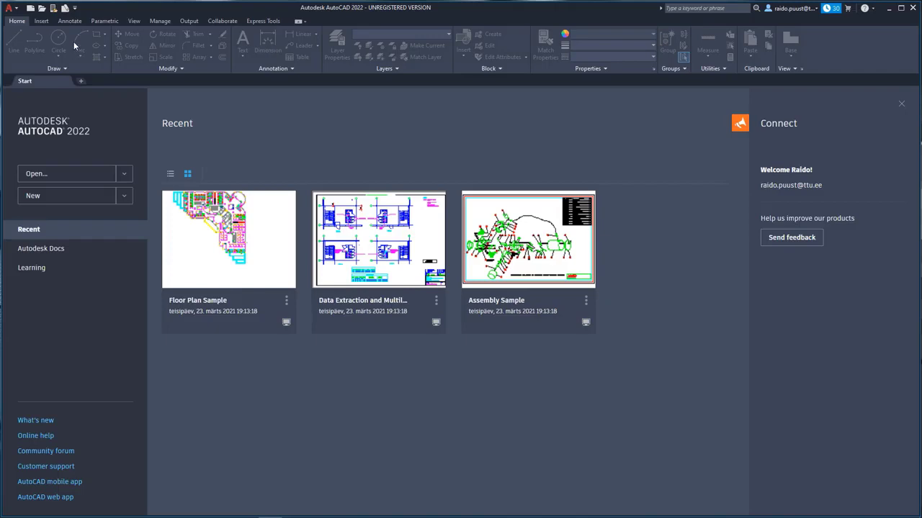
mouse_move(104, 60)
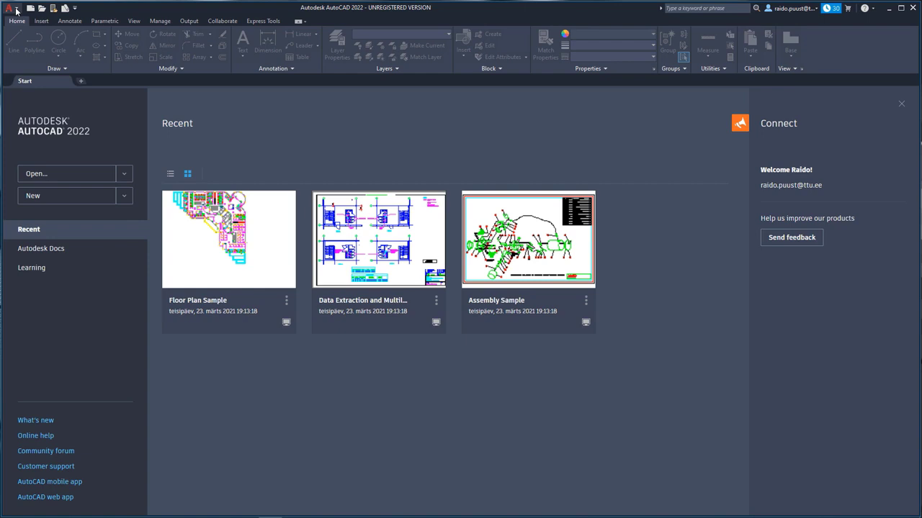
click(10, 9)
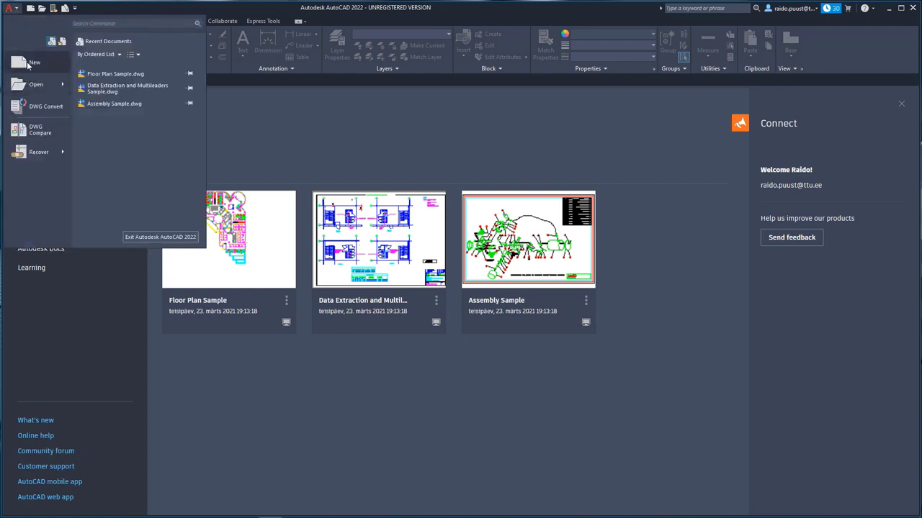
mouse_move(34, 84)
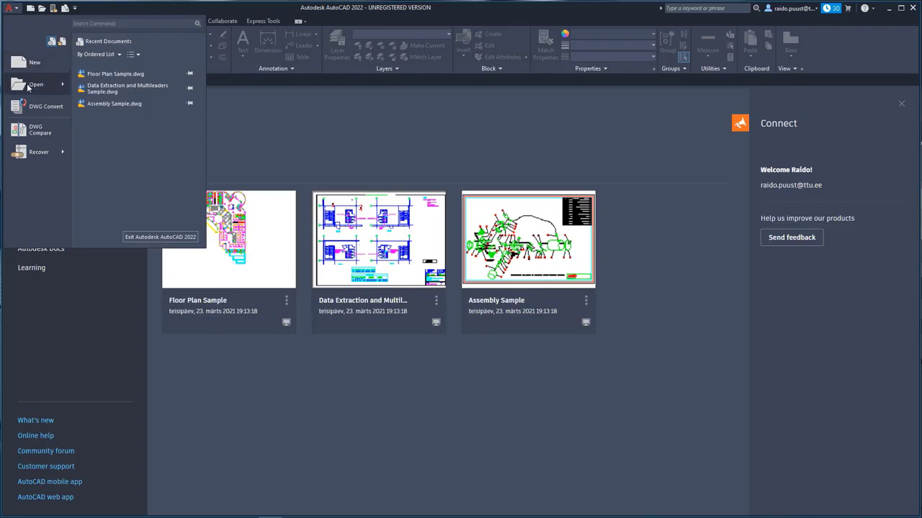
click(74, 329)
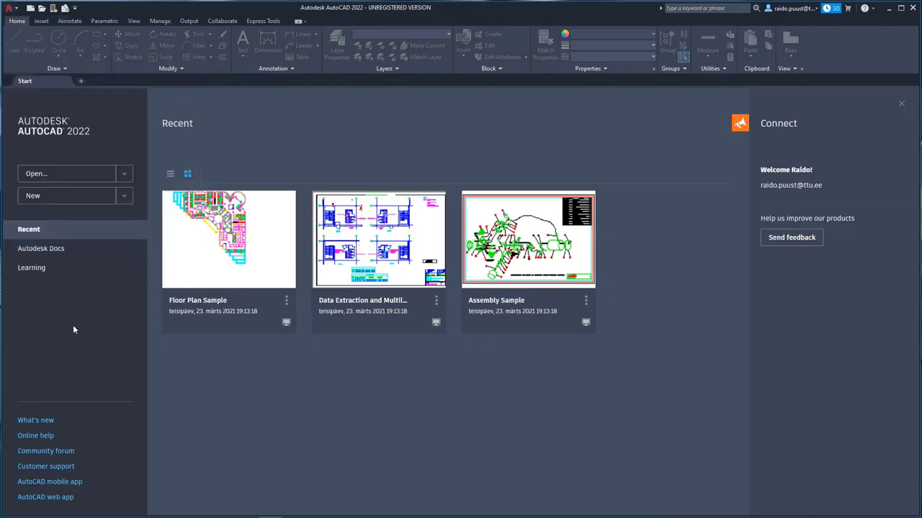
mouse_move(60, 40)
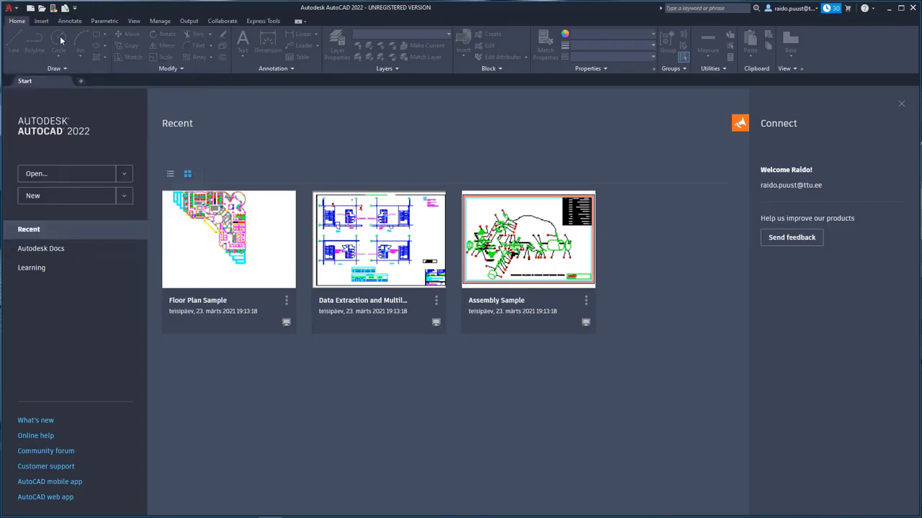
click(43, 9)
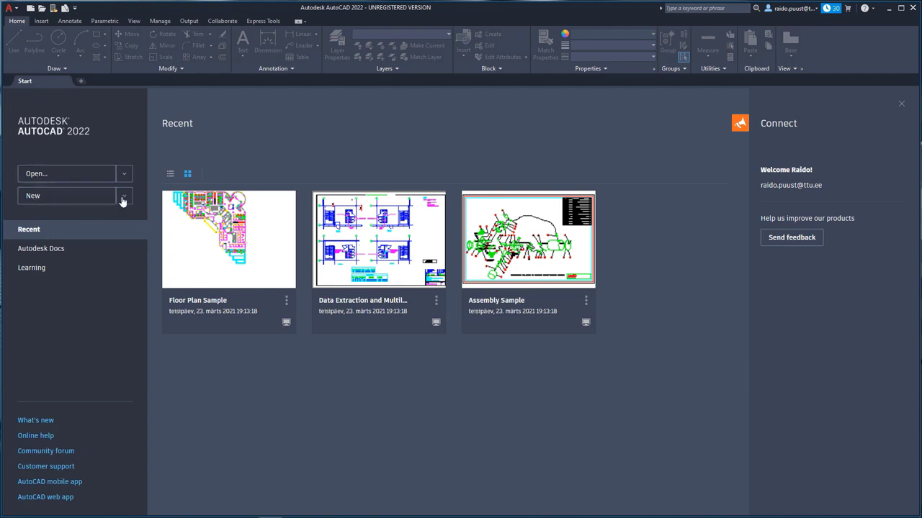
Step: Browse the templates without choosing one, then create the blank drawing Drawing1
click(124, 196)
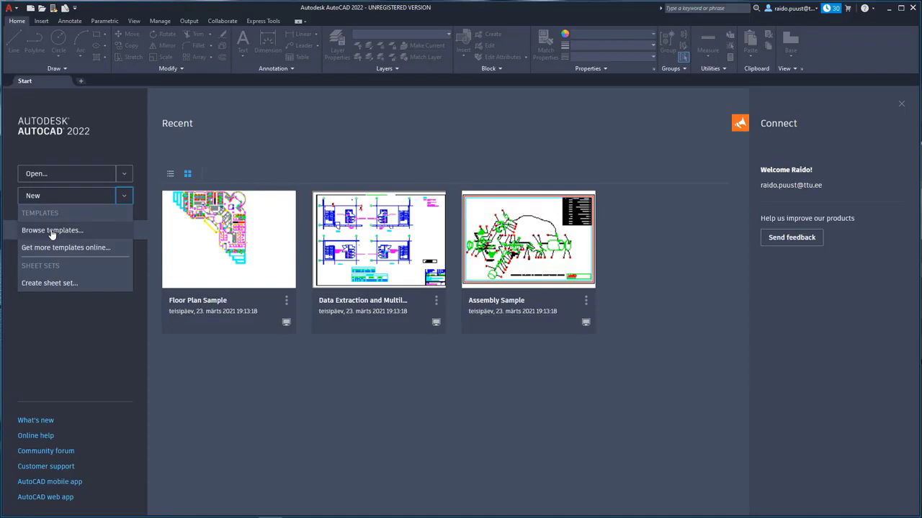
click(124, 196)
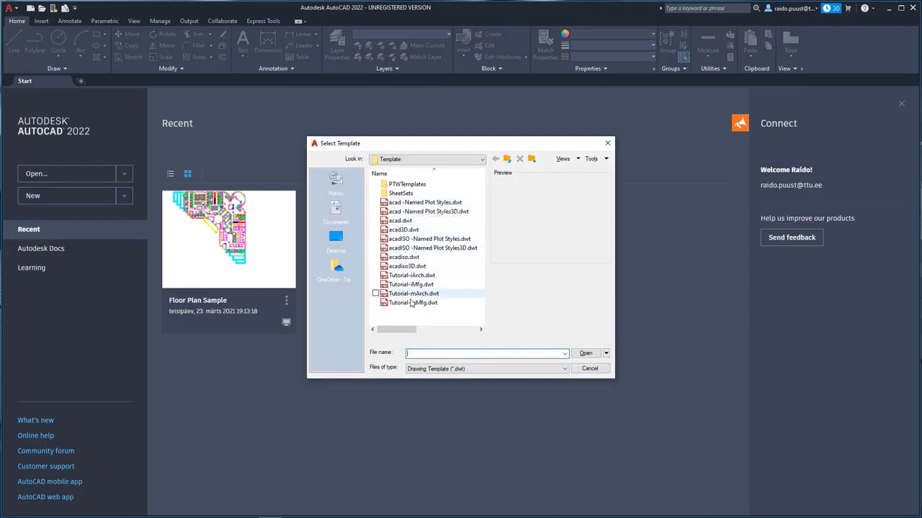
click(589, 369)
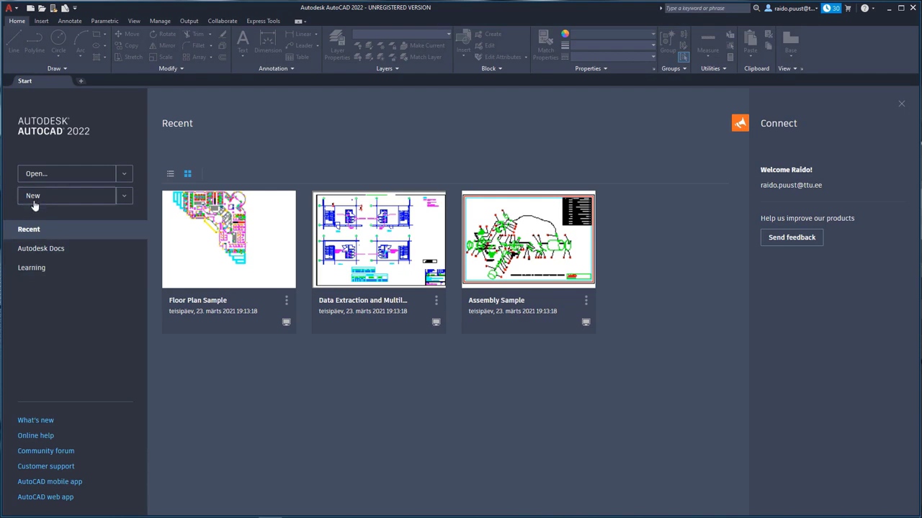
click(31, 196)
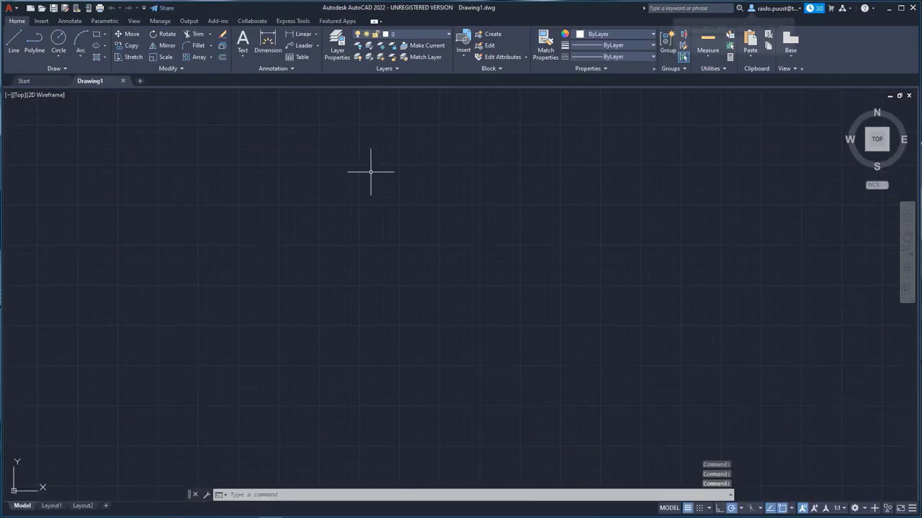
click(12, 8)
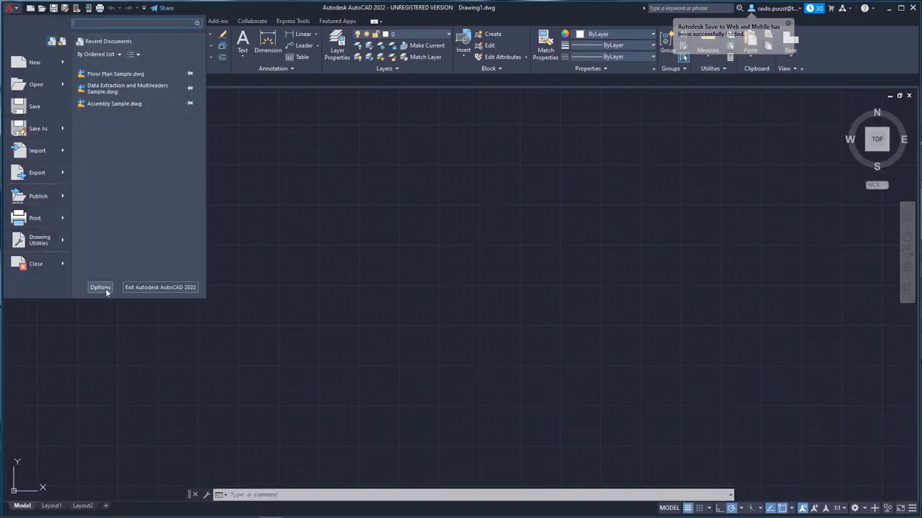
click(101, 288)
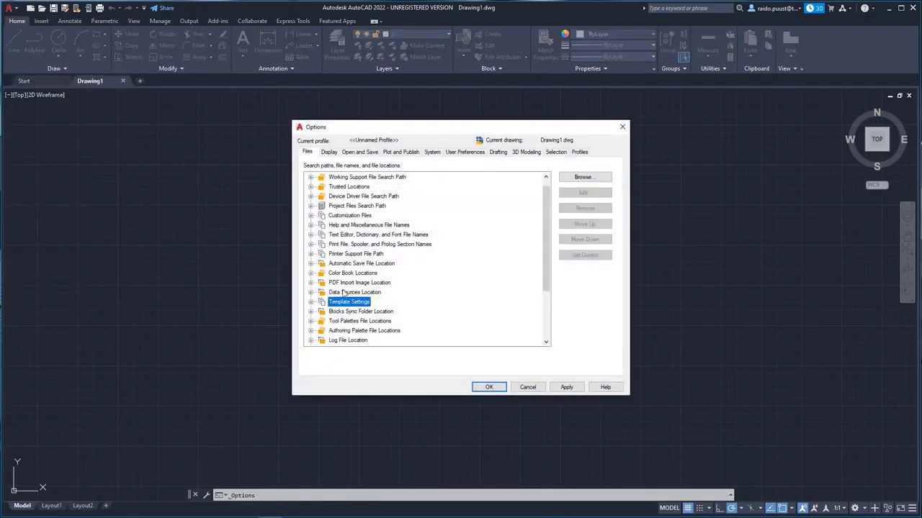
click(311, 302)
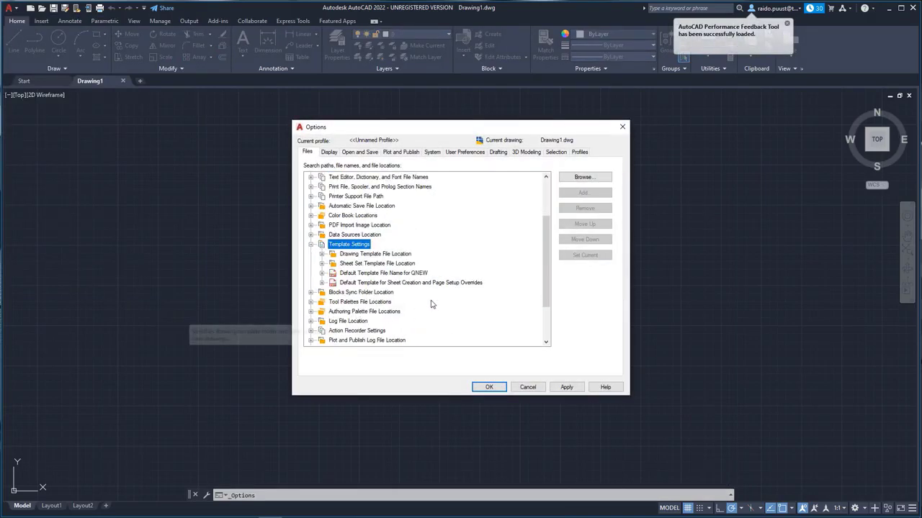
click(383, 274)
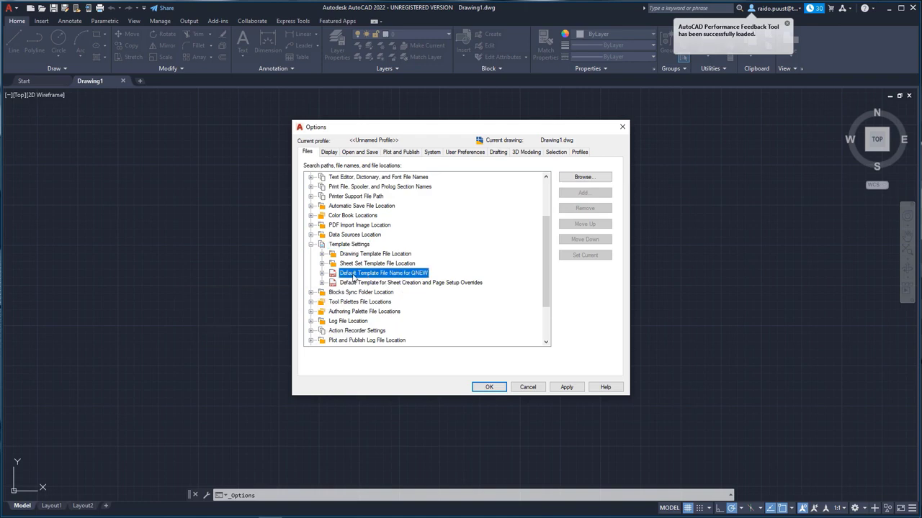
click(323, 274)
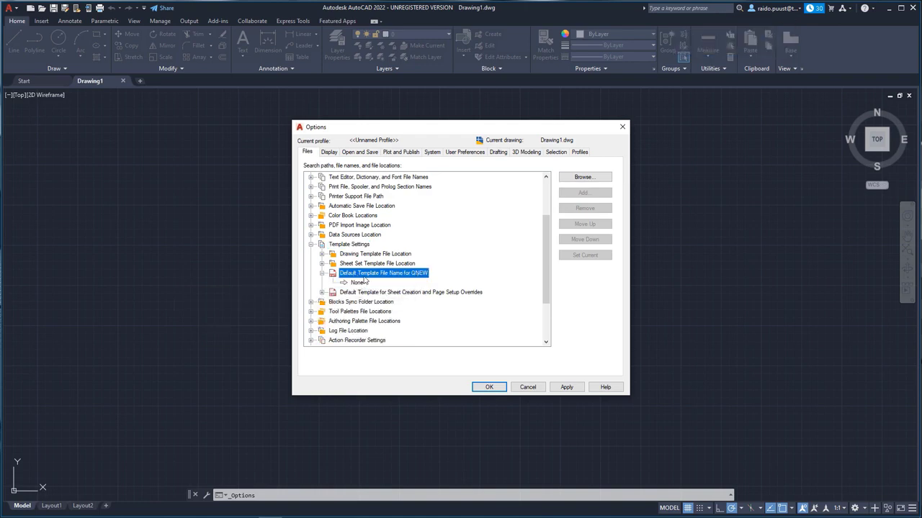
click(357, 282)
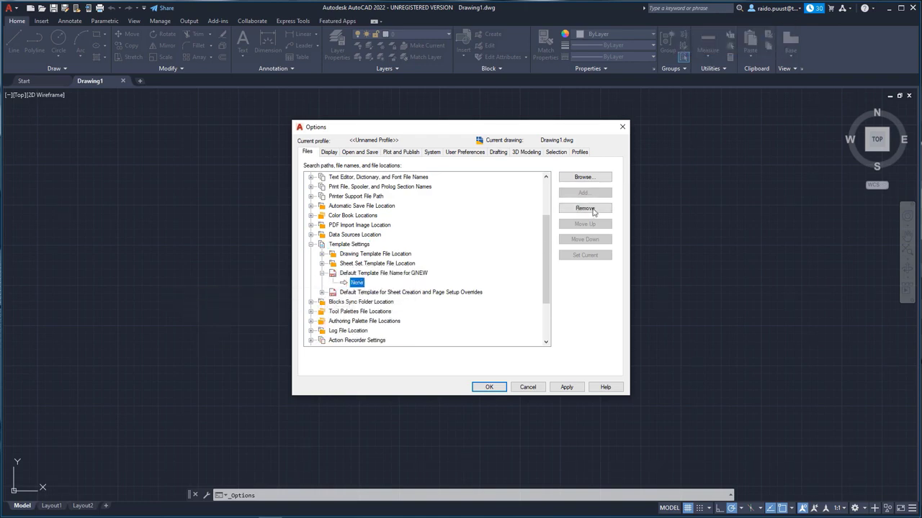
click(583, 177)
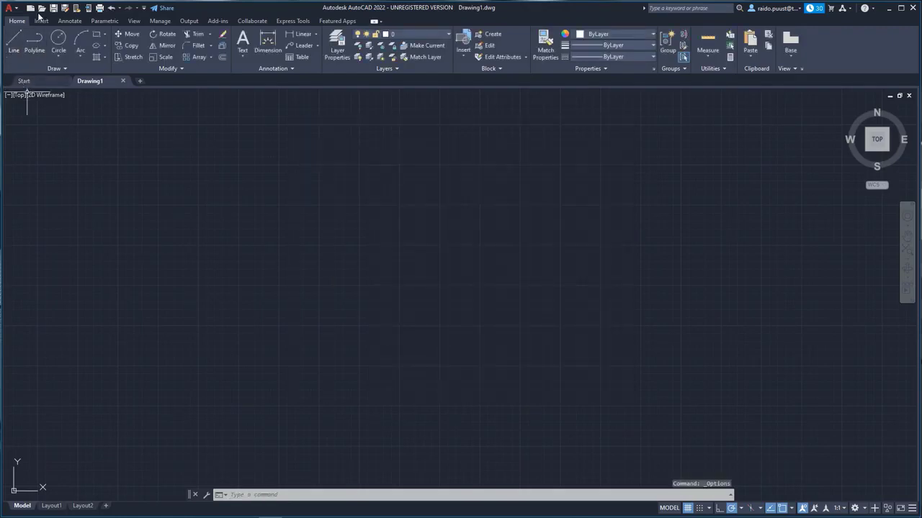
click(8, 9)
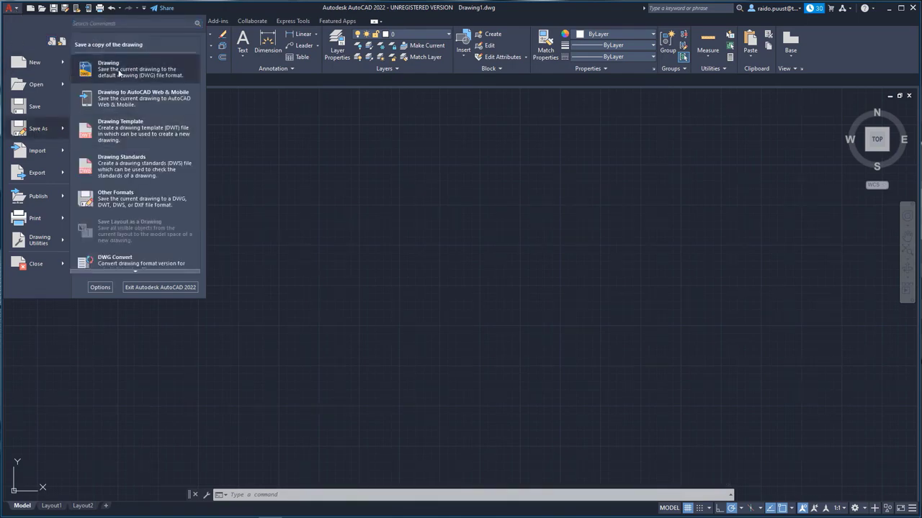
click(37, 128)
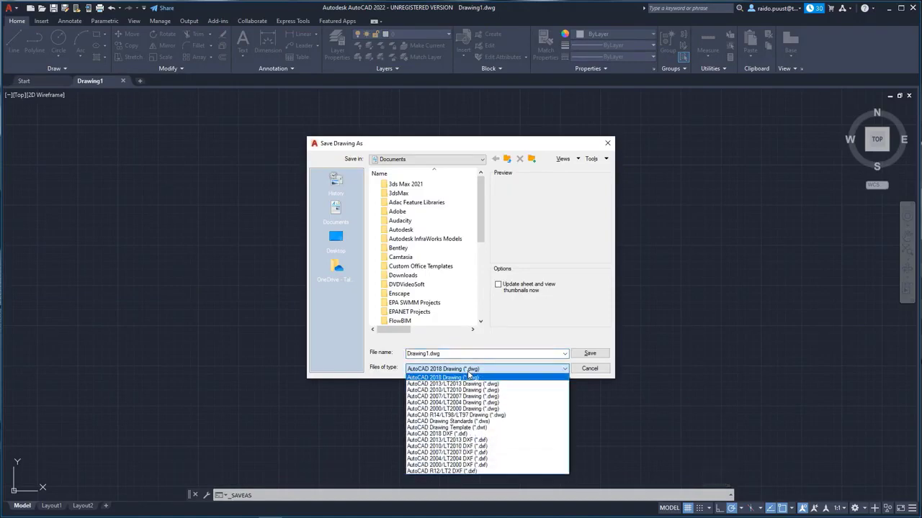
mouse_move(449, 377)
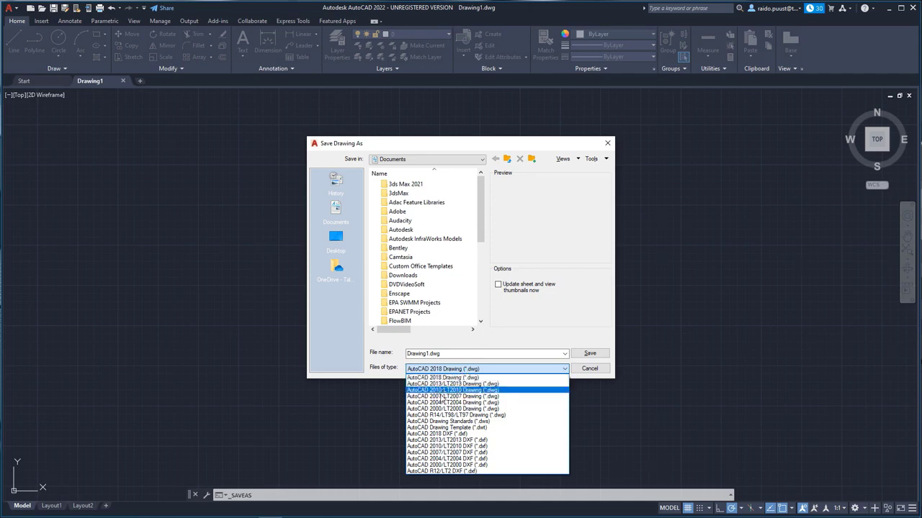
click(442, 377)
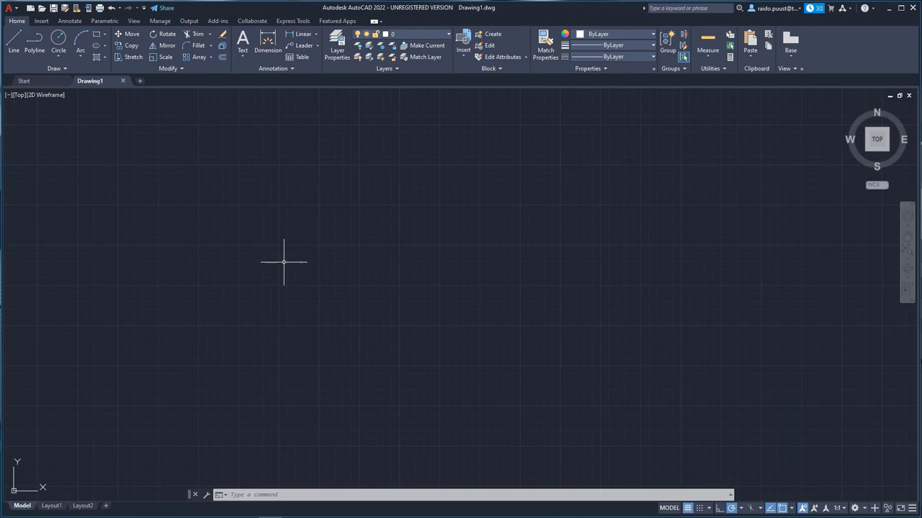
mouse_move(296, 219)
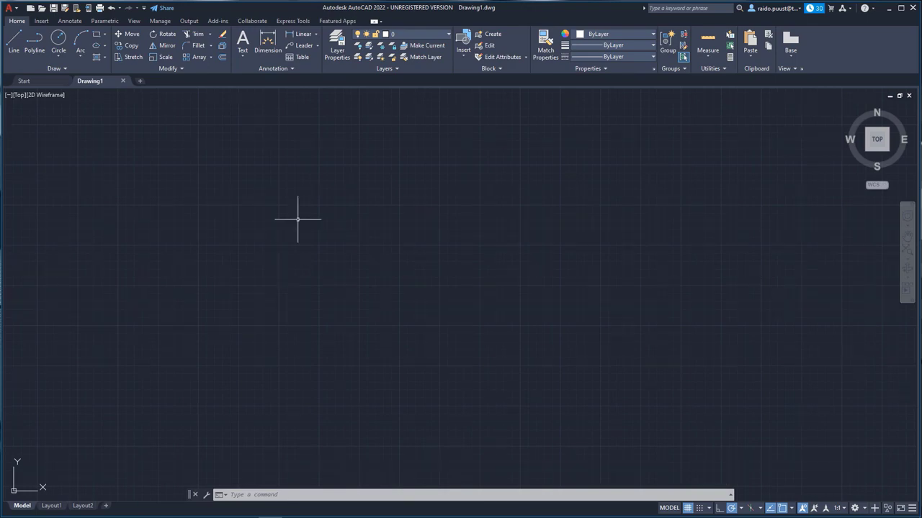
mouse_move(302, 202)
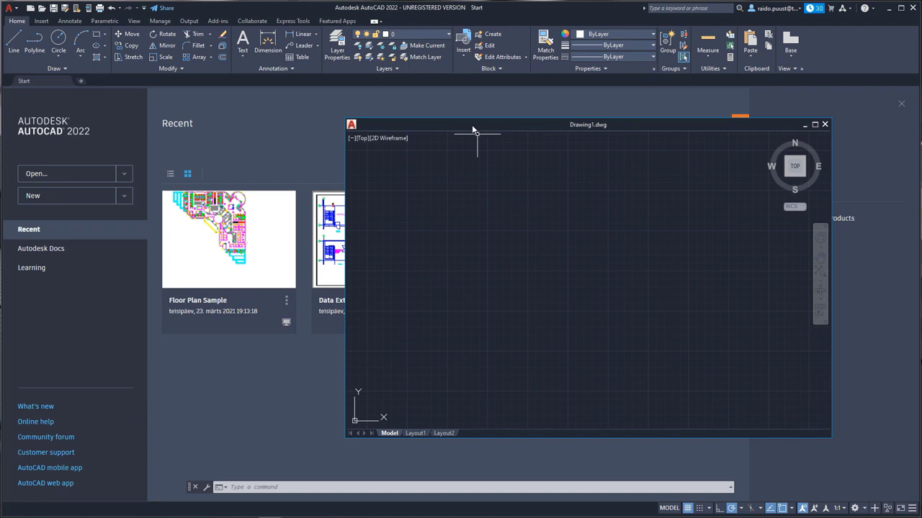
mouse_move(504, 129)
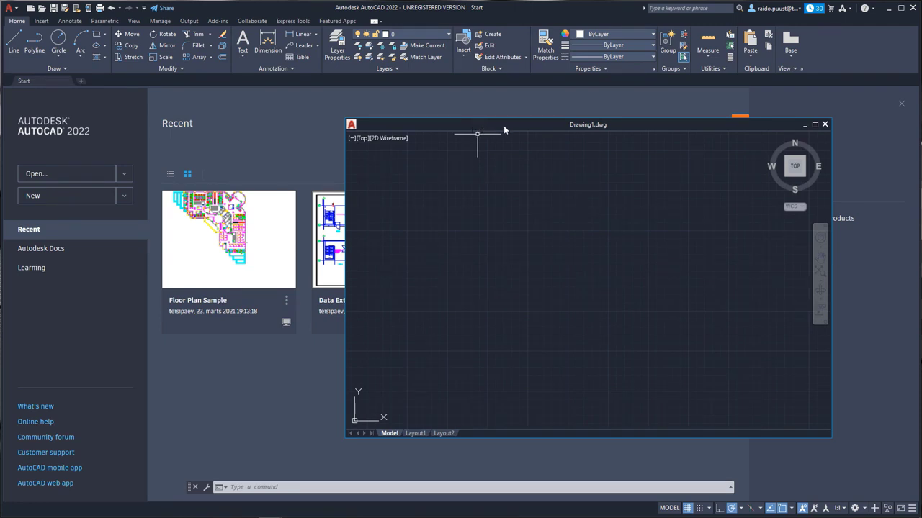
Step: Move the floating Drawing1 window right and dock it back onto the tab bar
drag(587, 124, 642, 144)
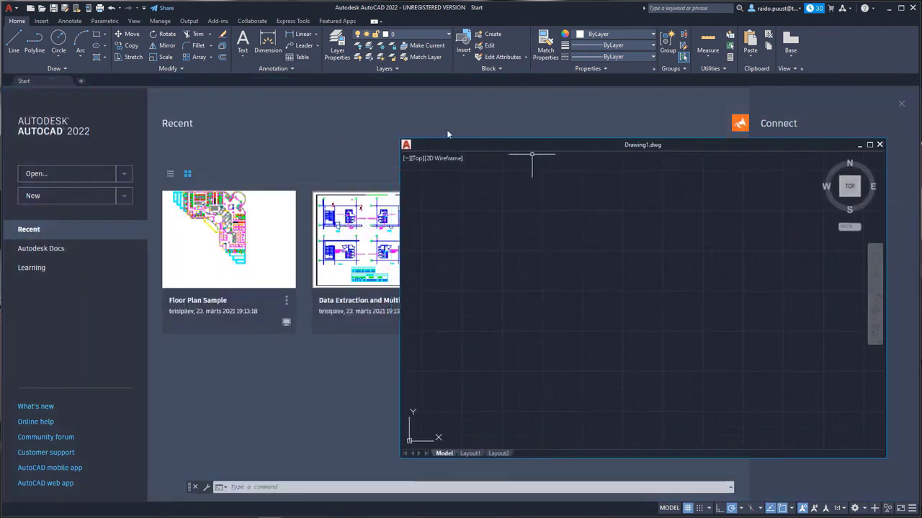
click(870, 144)
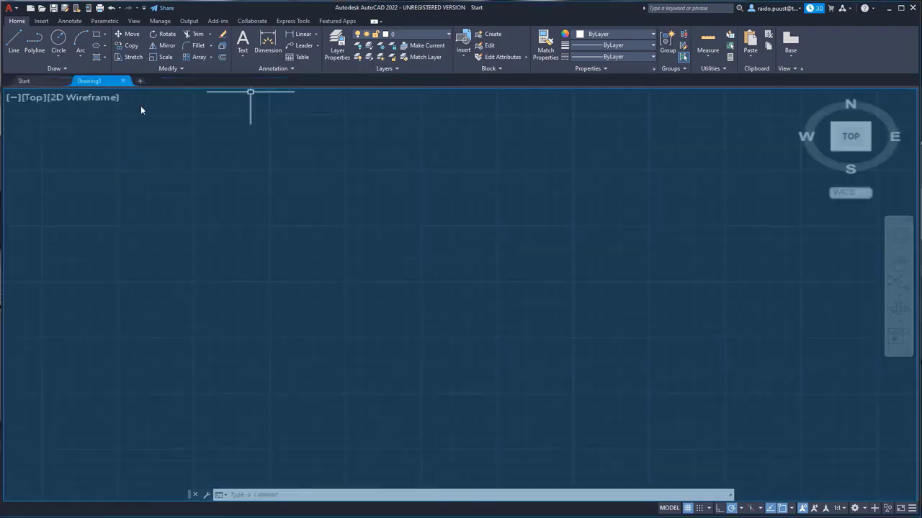